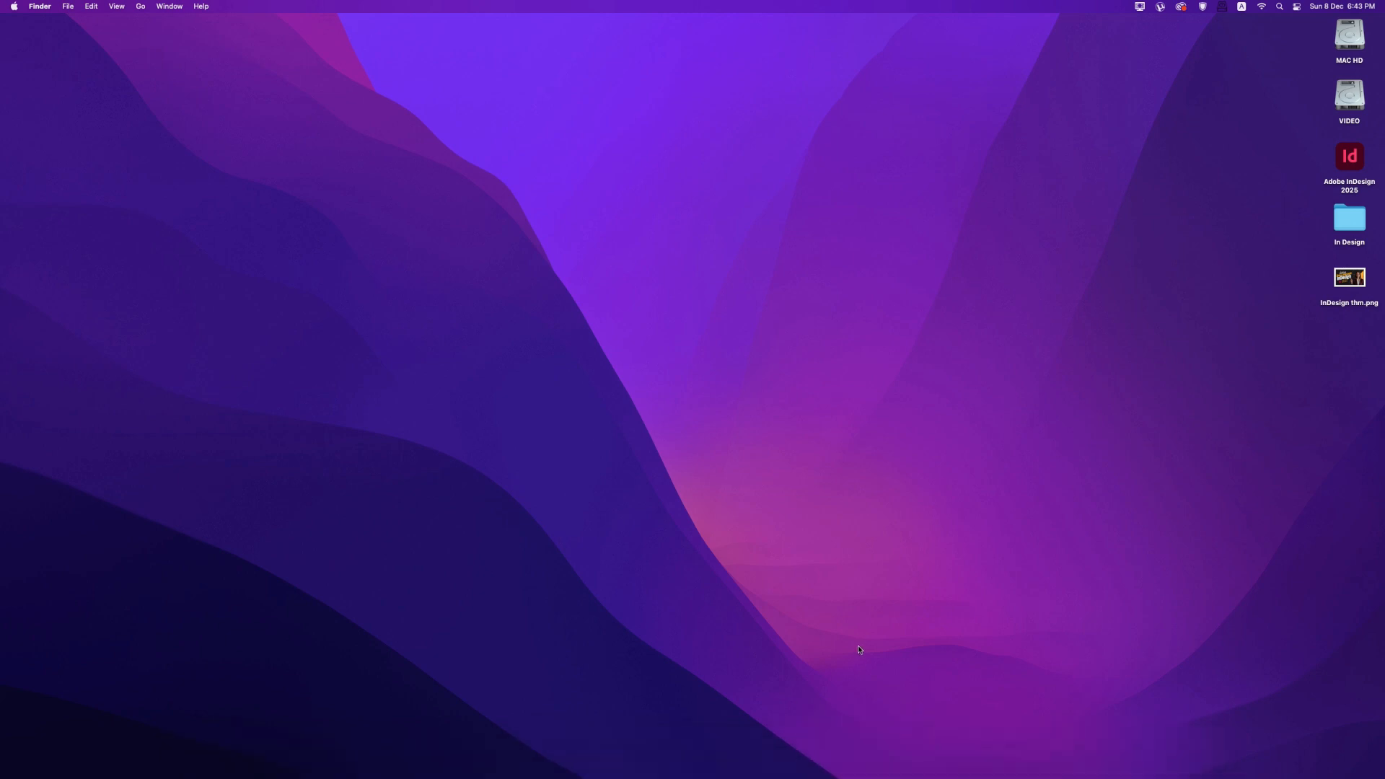
# - Launch Adobe InDesign 2025 from its desktop icon
pyautogui.doubleClick(1349, 156)
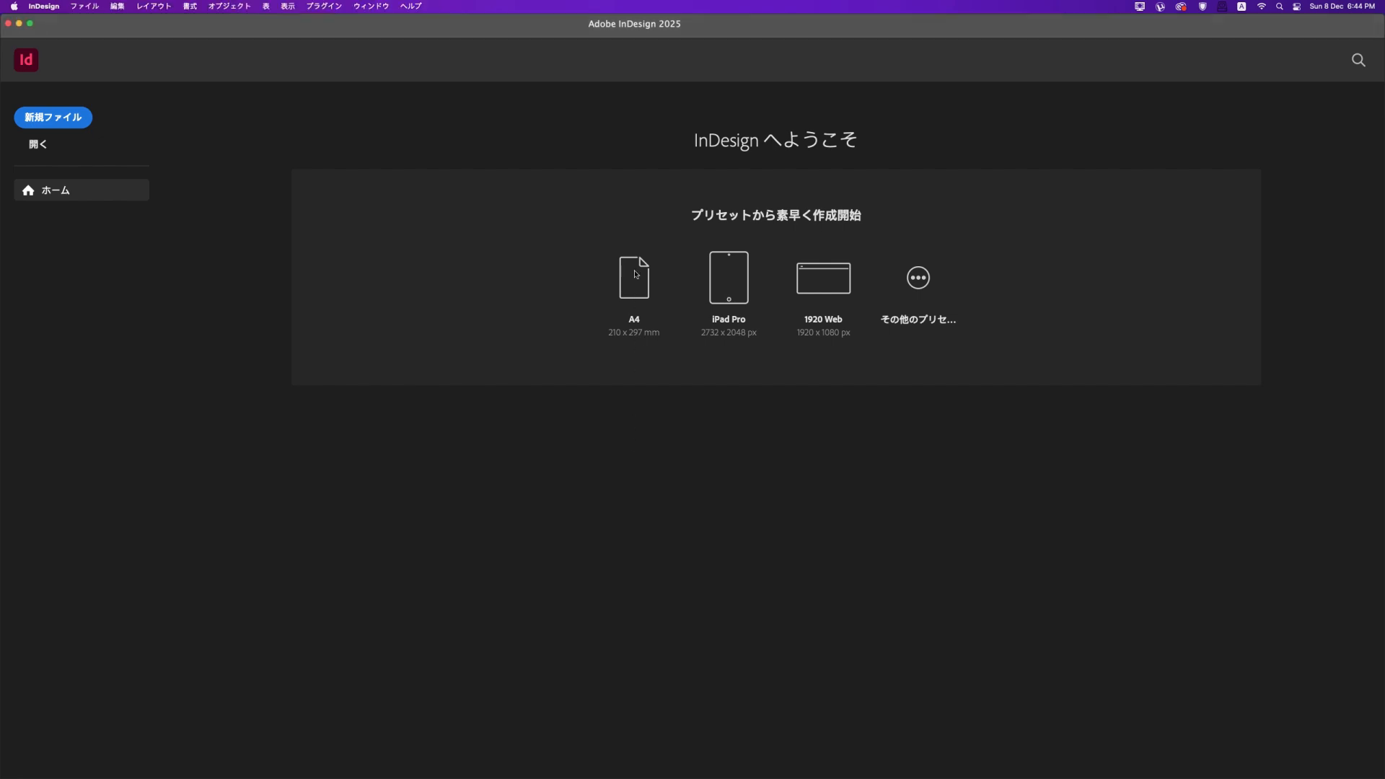
# - Create a blank A4 document and browse the Japanese Layout, Type, Object and Plug-ins menus
pyautogui.click(84, 6)
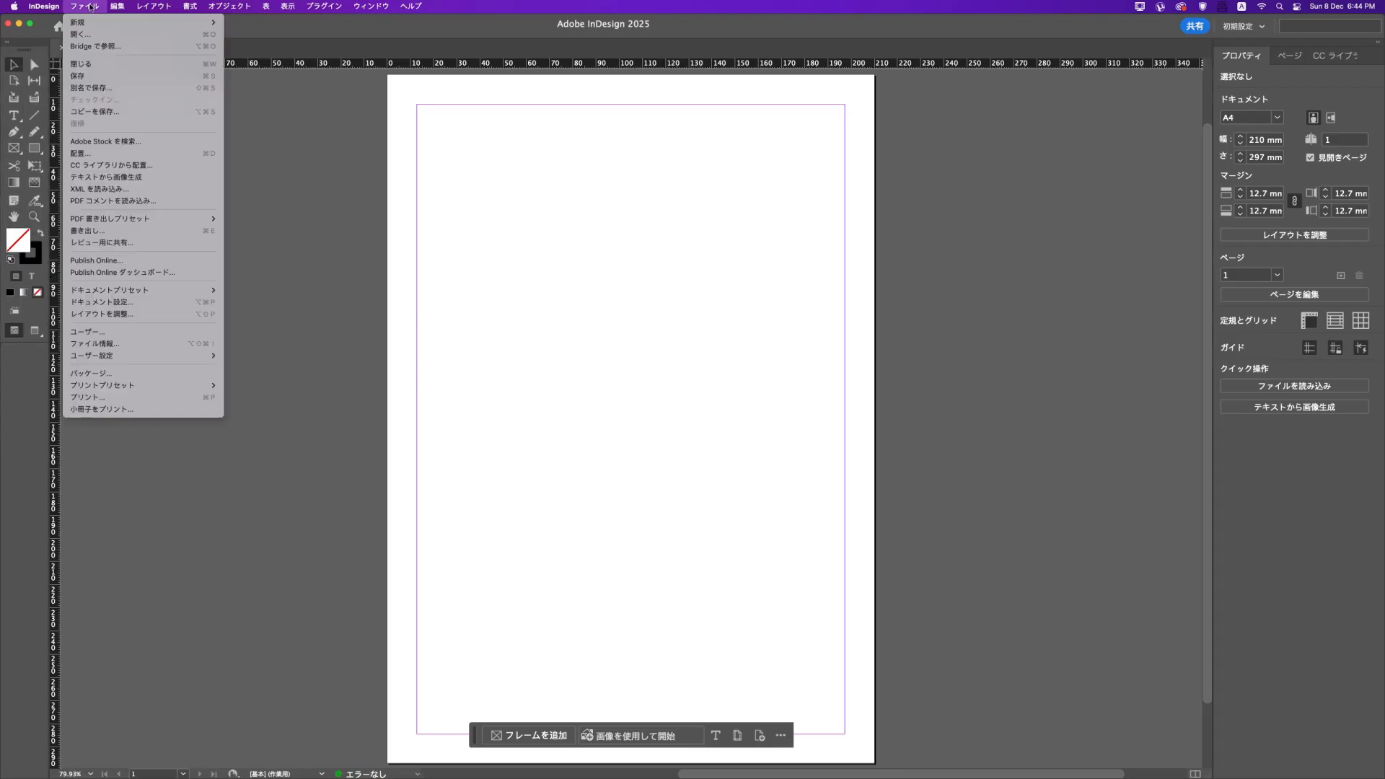
pyautogui.click(153, 7)
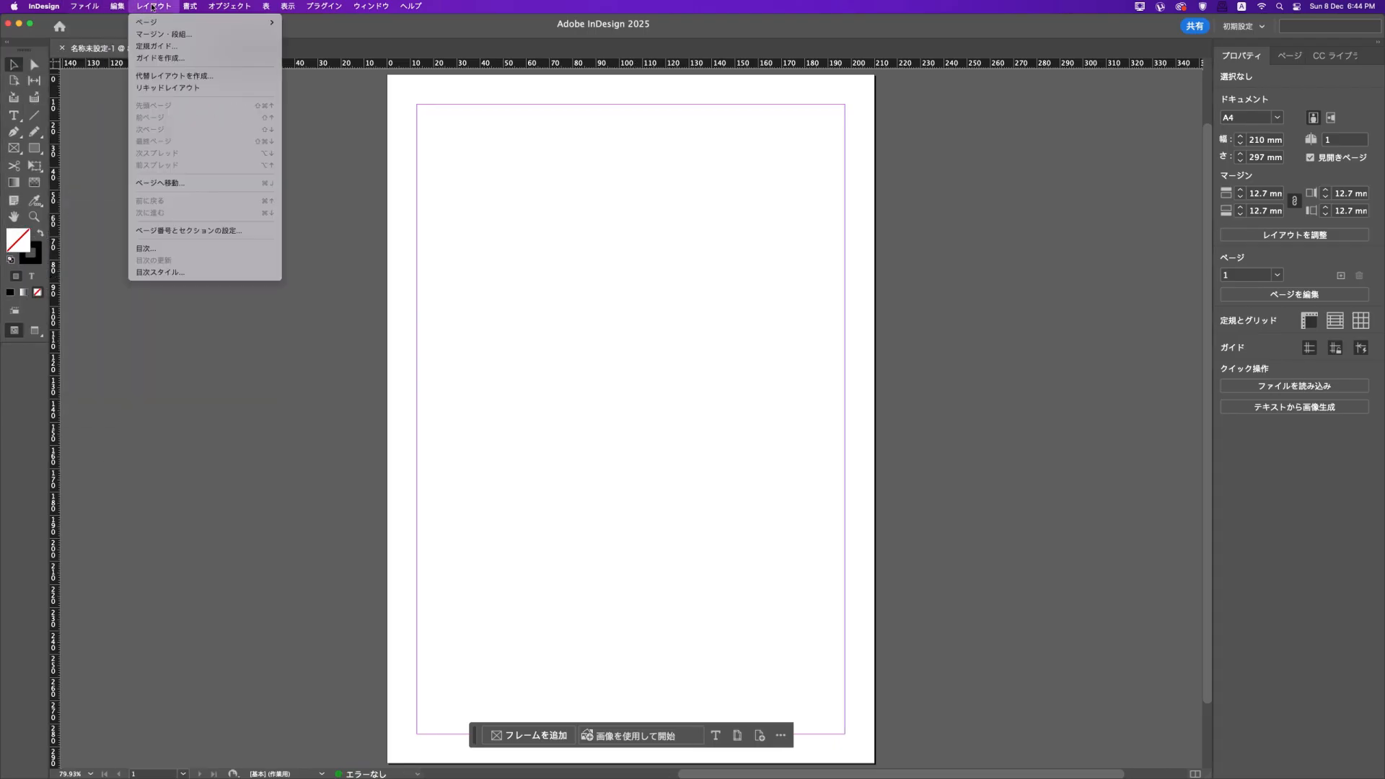
pyautogui.click(188, 6)
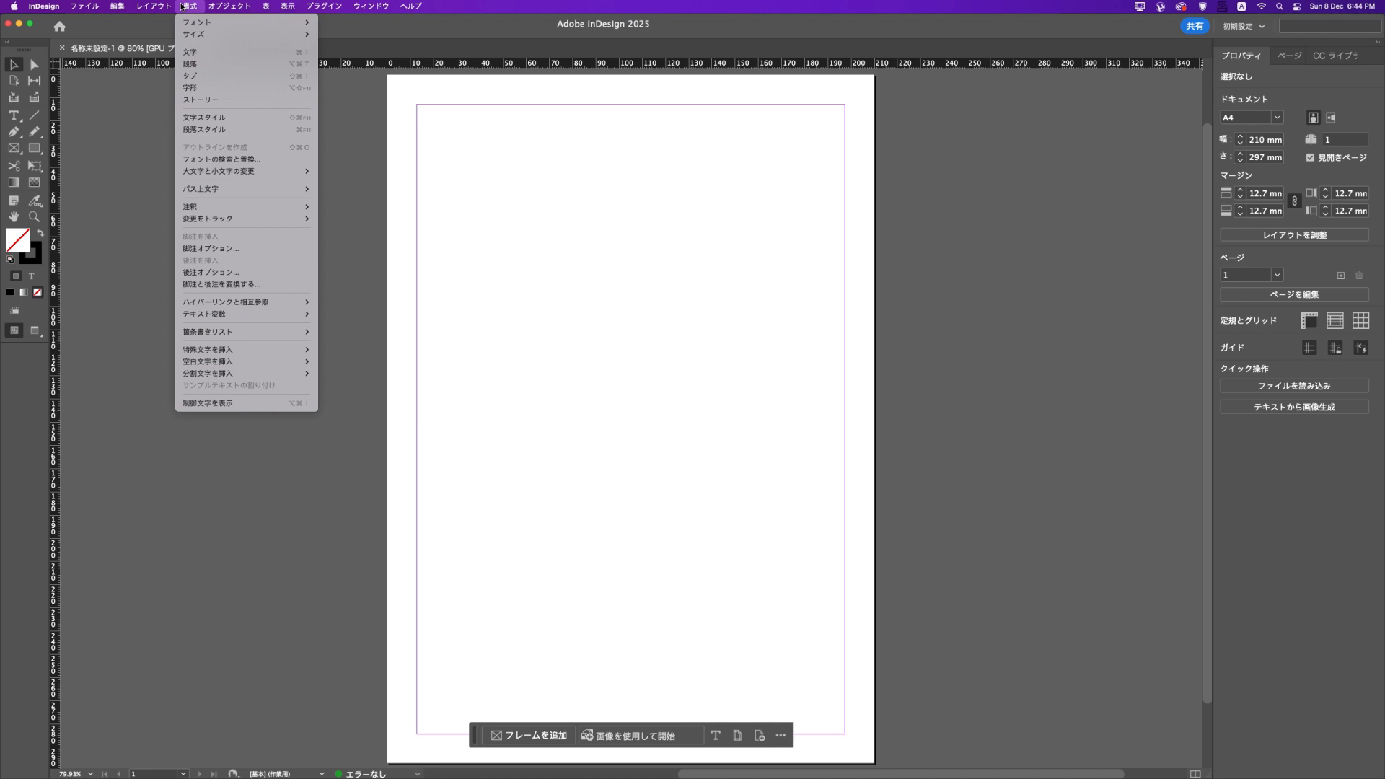
pyautogui.click(228, 6)
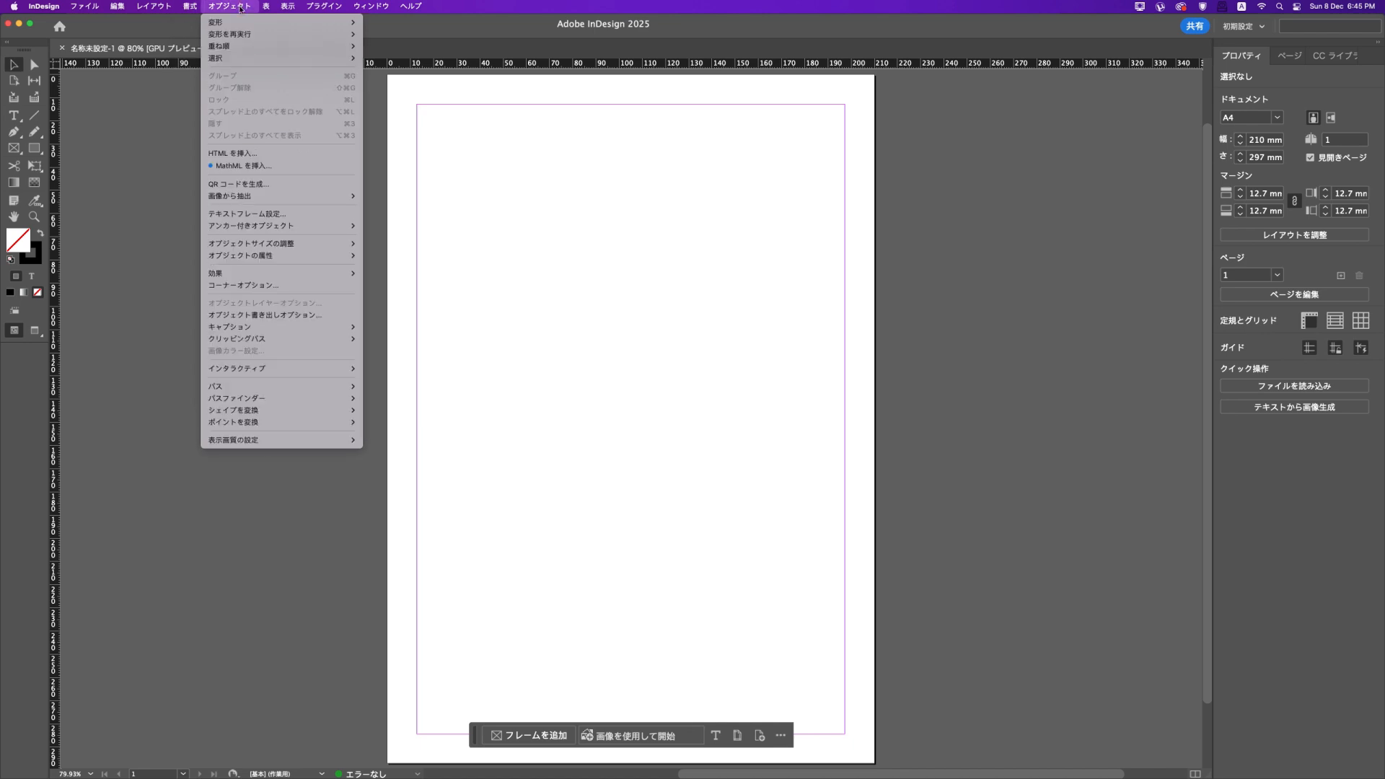
pyautogui.moveTo(228, 34)
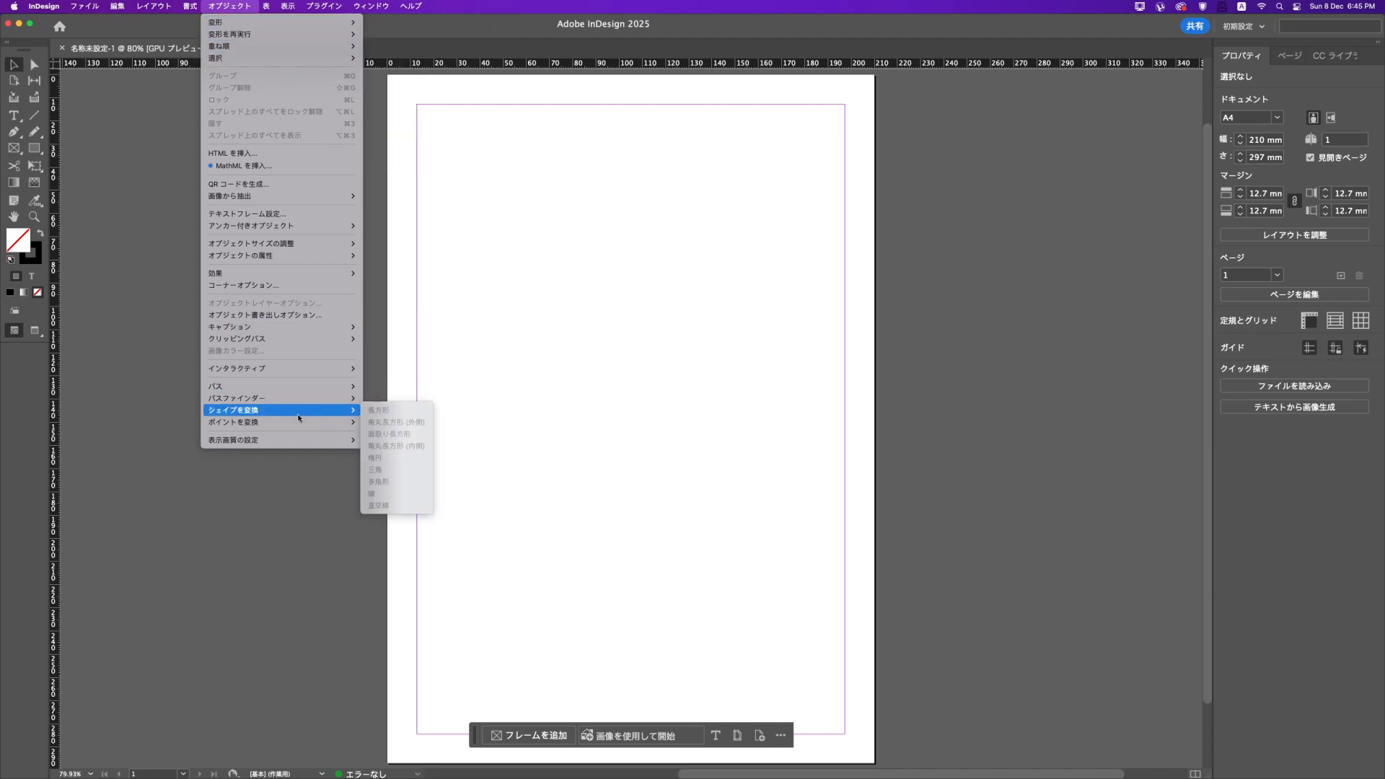
pyautogui.moveTo(235, 397)
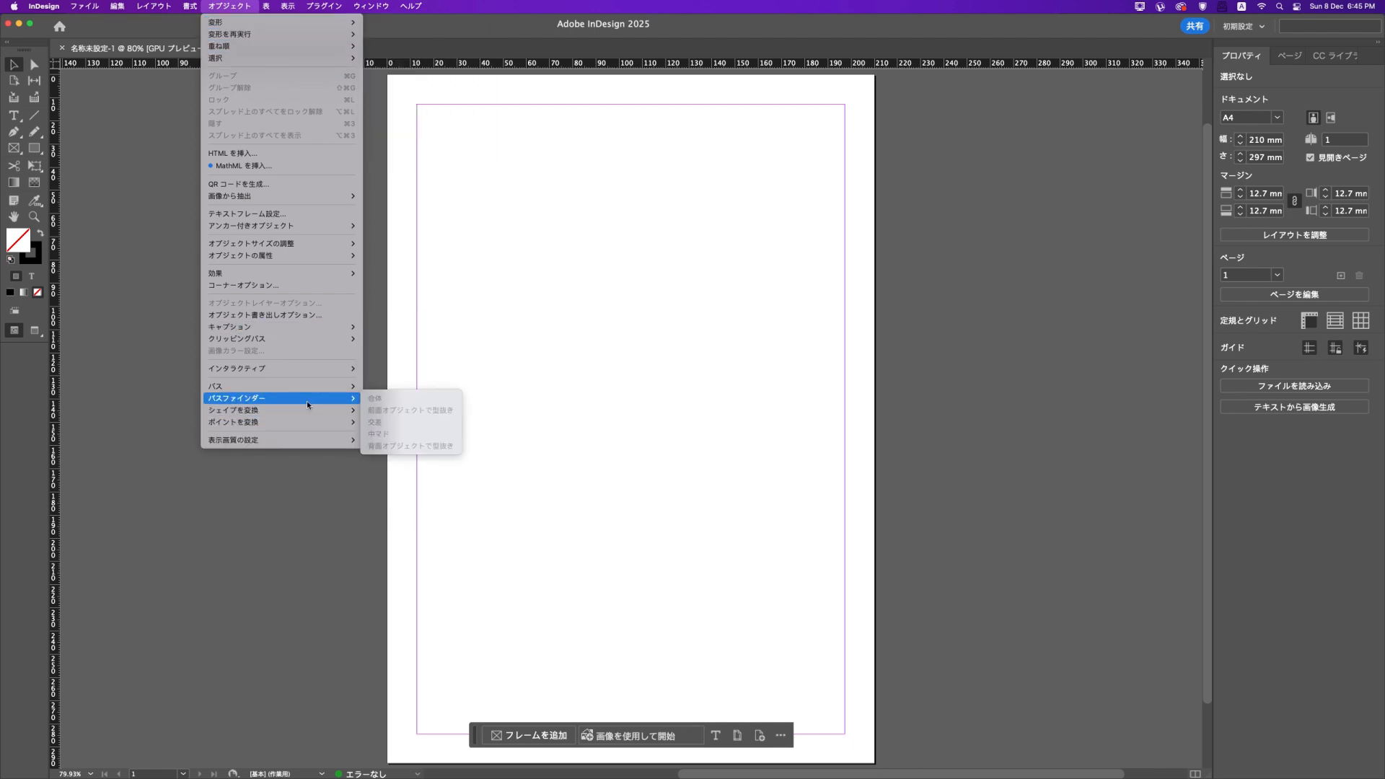
pyautogui.click(409, 7)
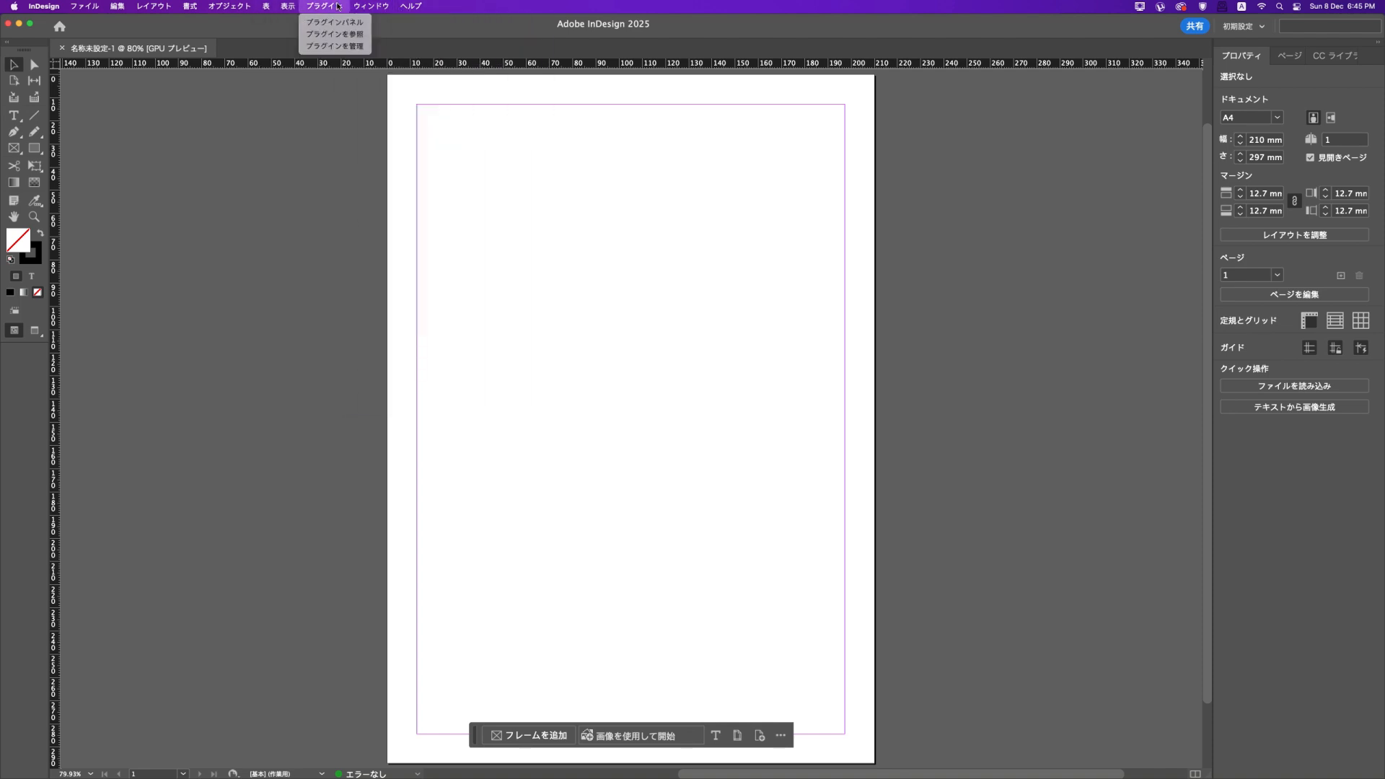
pyautogui.click(43, 6)
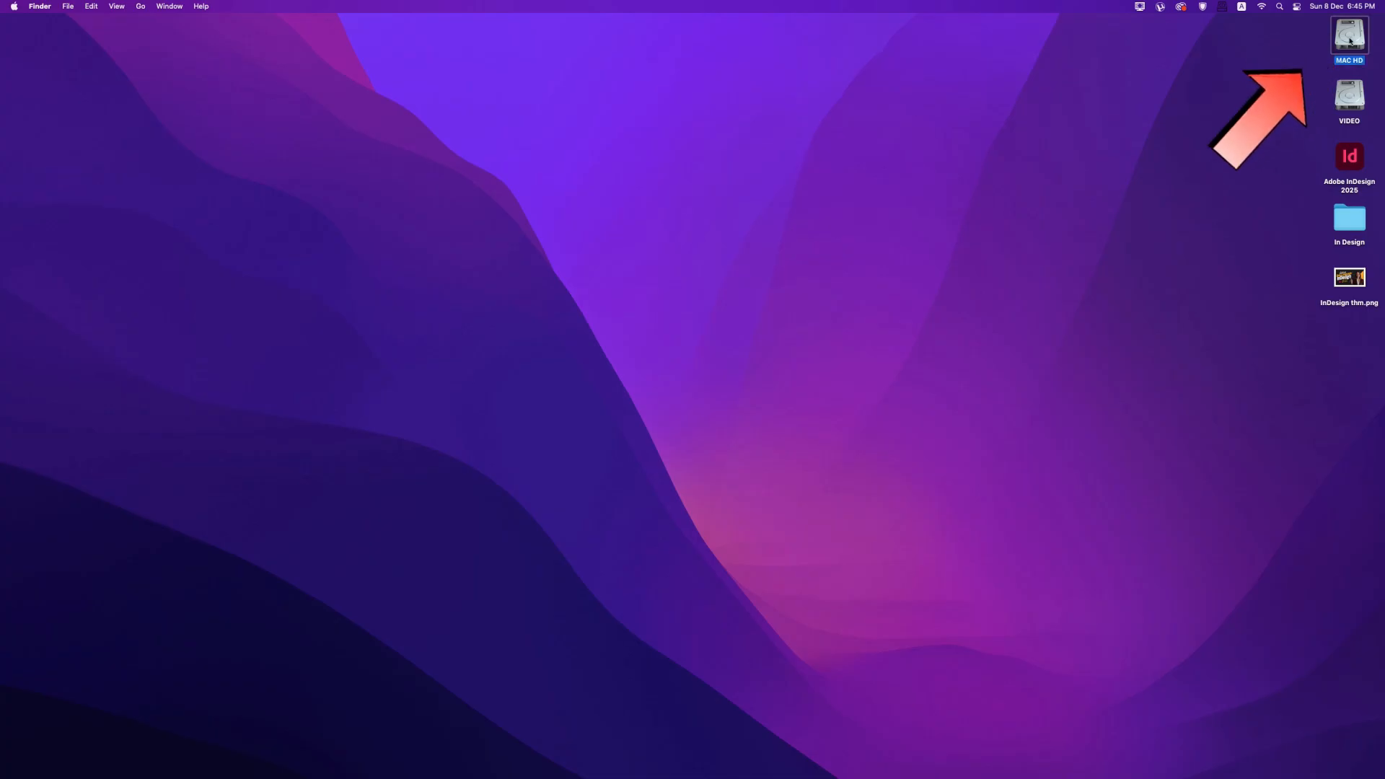
# - Navigate Finder through MAC HD > Applications > Adobe InDesign 2025 > Presets
pyautogui.doubleClick(1349, 38)
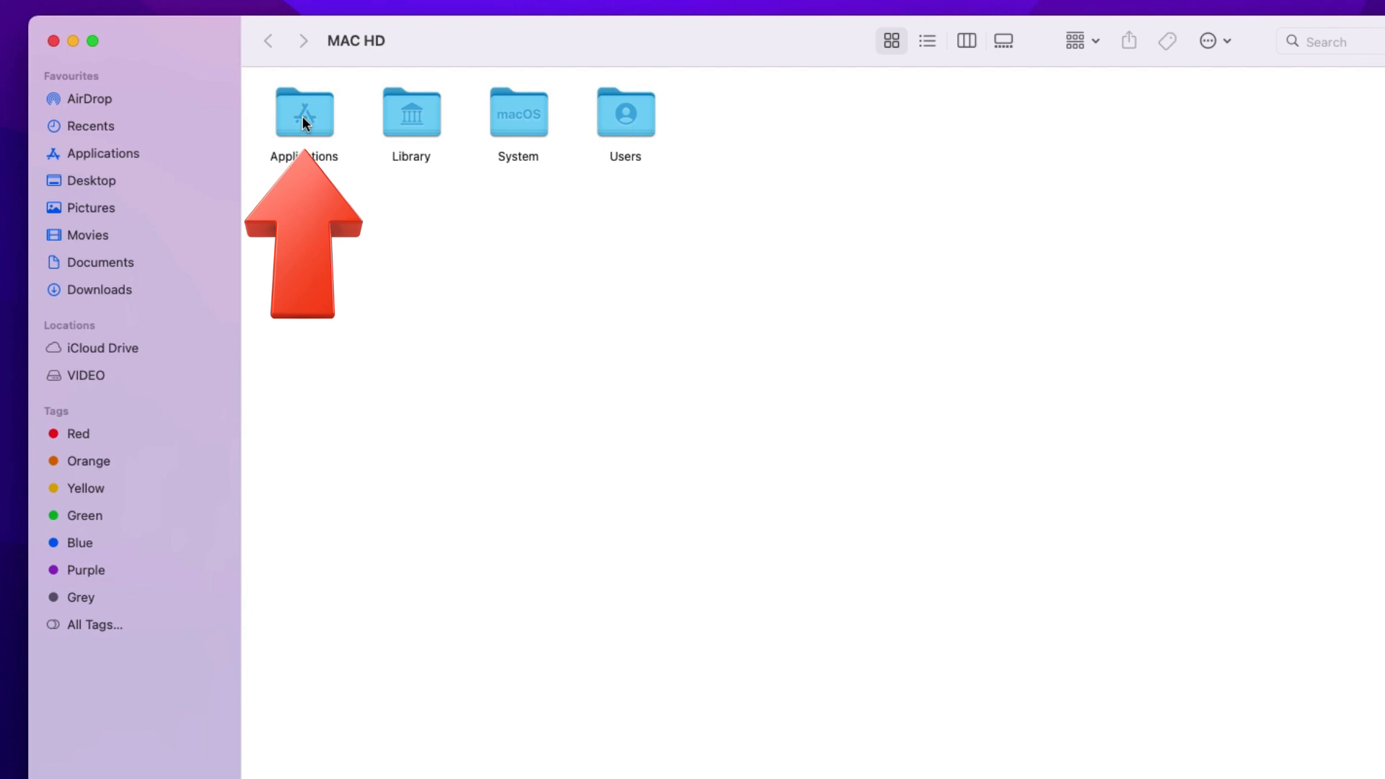
pyautogui.doubleClick(304, 114)
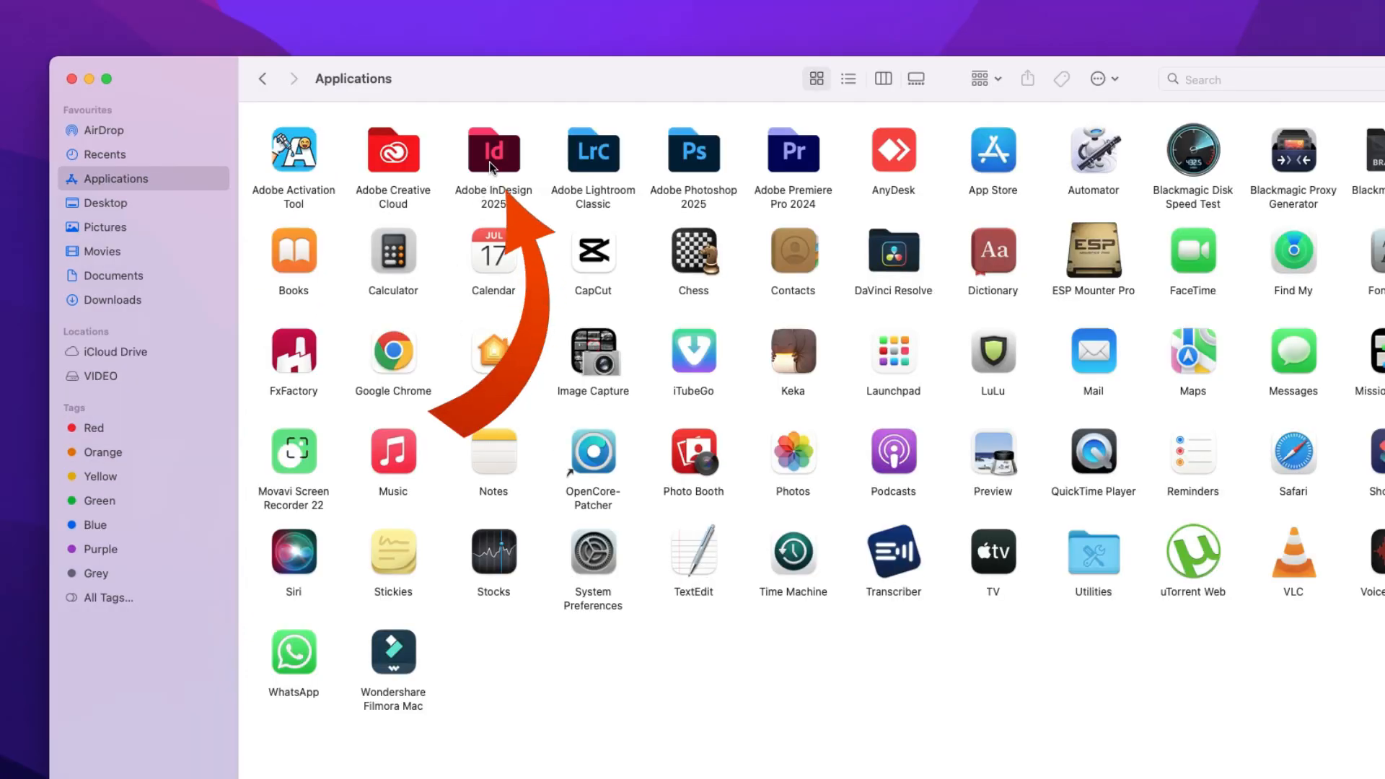
pyautogui.doubleClick(492, 151)
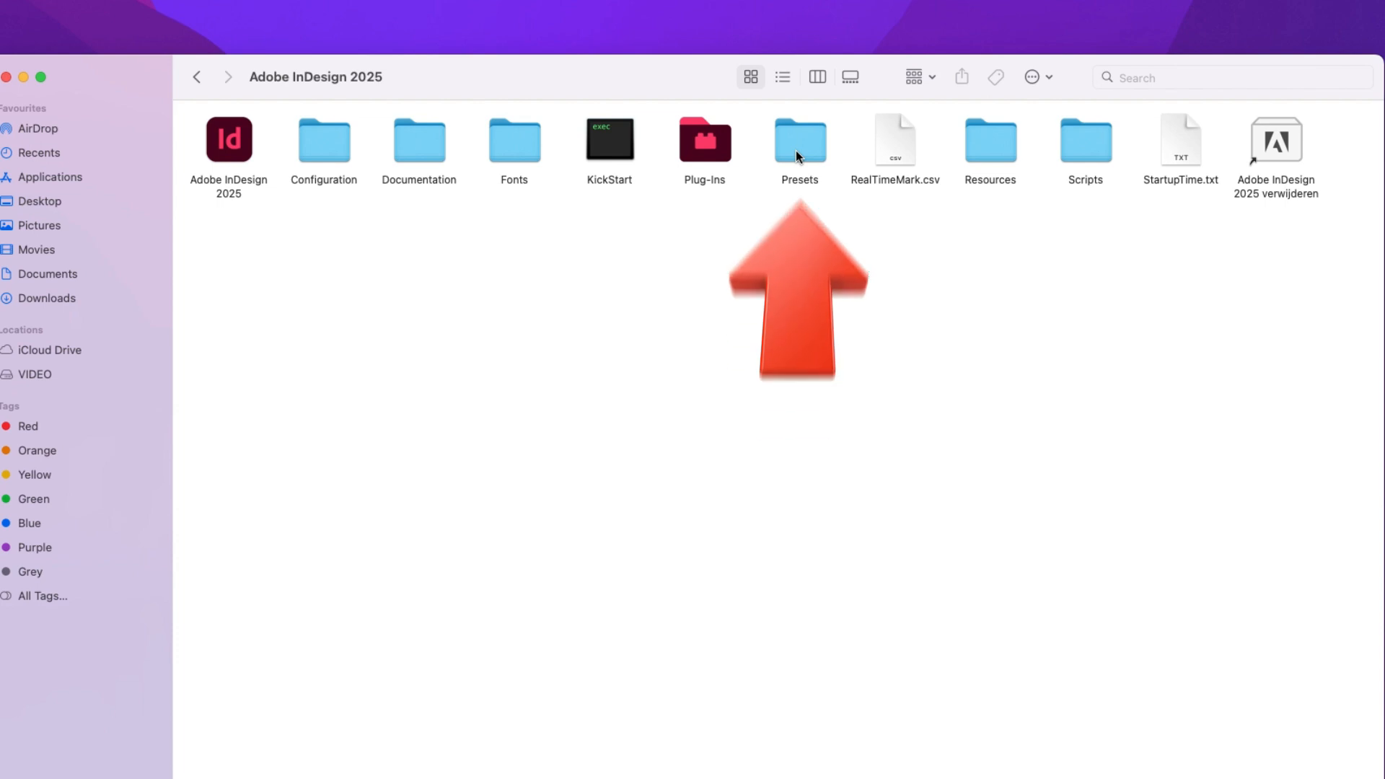
pyautogui.doubleClick(798, 138)
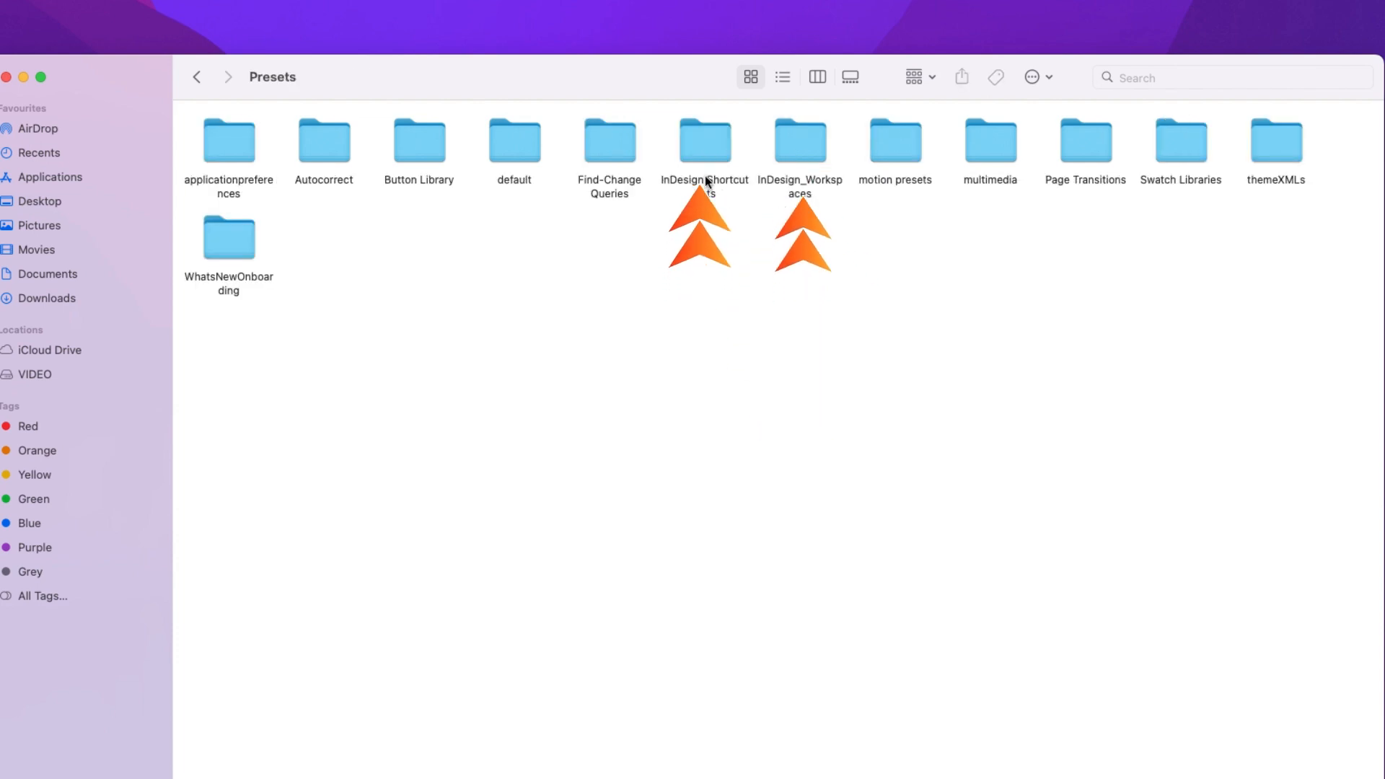
# - Inspect the InDesign_Workspaces and InDesign Shortcut Sets folders, each holding only ja_JP
pyautogui.click(799, 139)
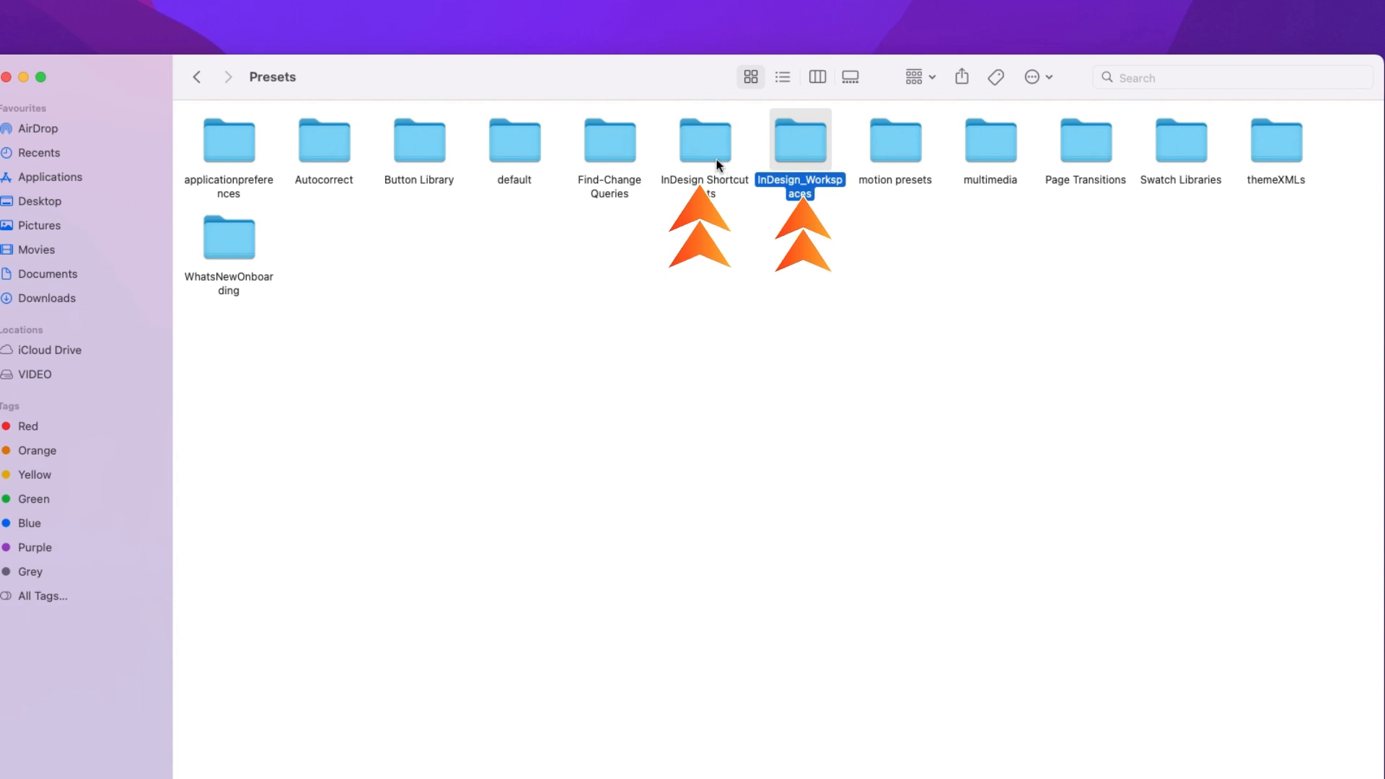
pyautogui.doubleClick(704, 139)
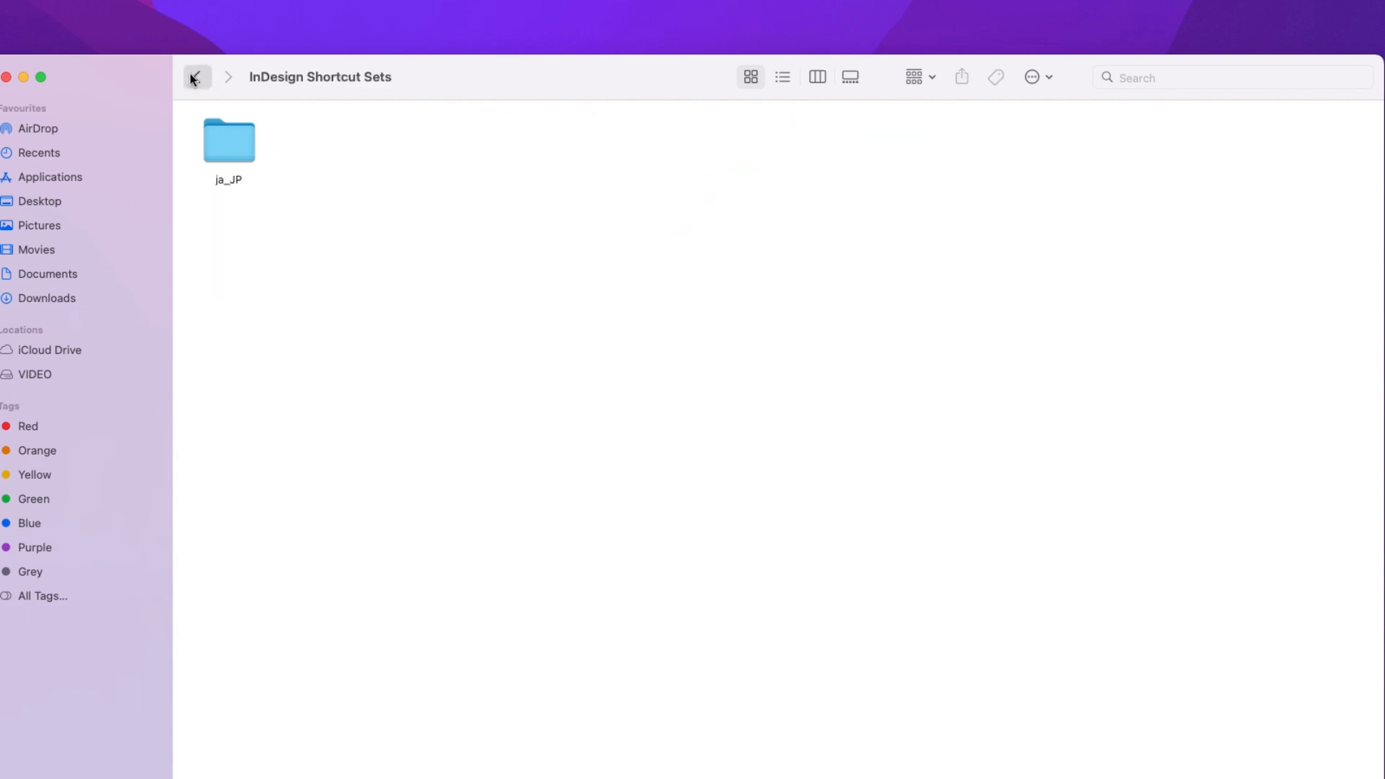
pyautogui.click(196, 77)
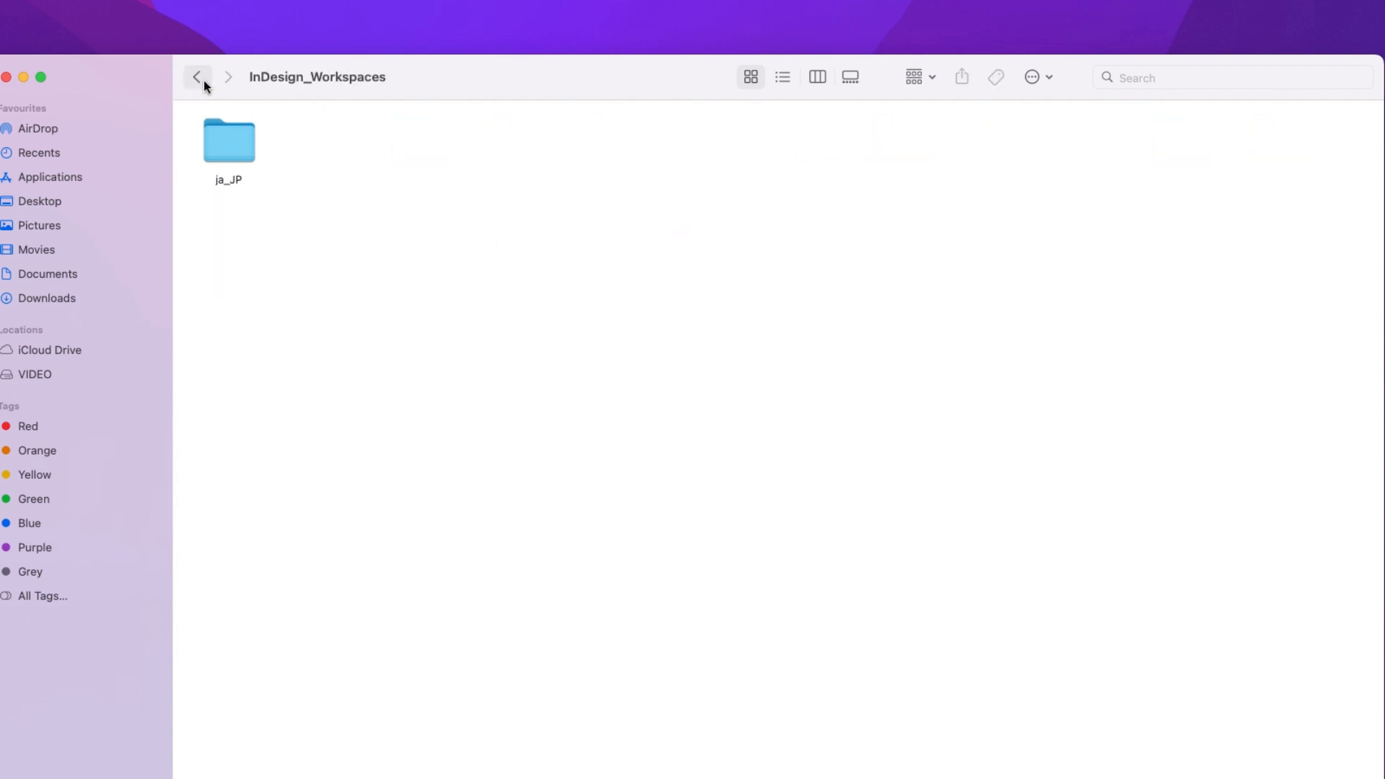
pyautogui.click(196, 77)
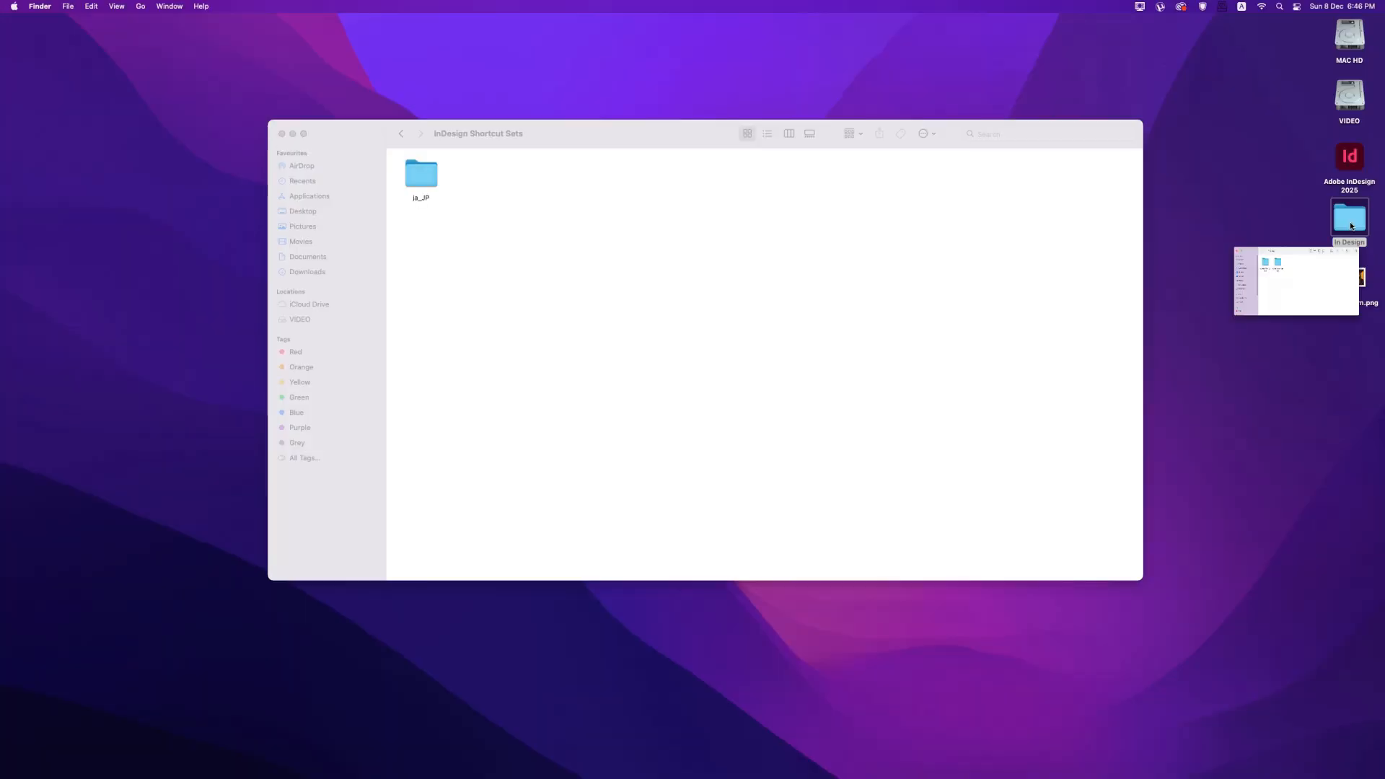
# - Open the InDesign Shortcut Sets folder via the In Design folder on the desktop
pyautogui.doubleClick(1348, 217)
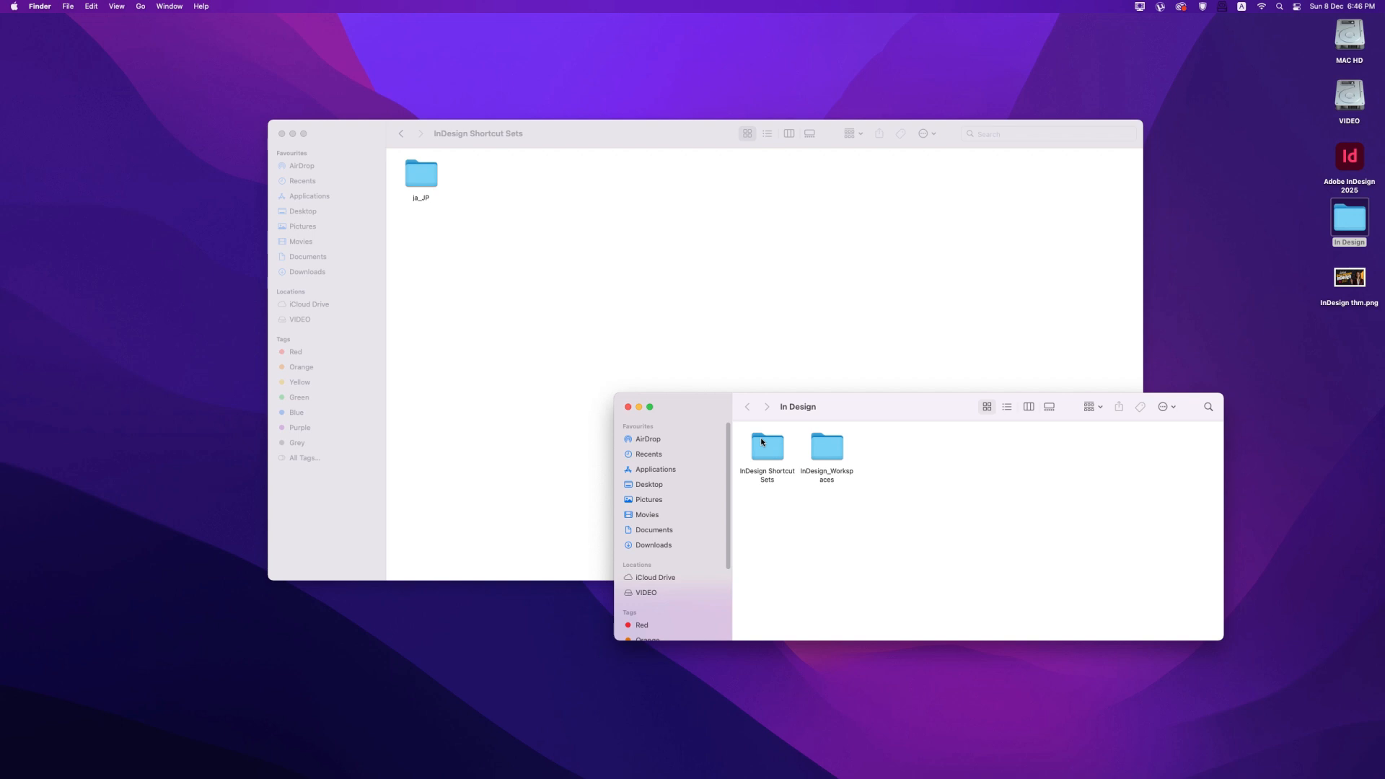
pyautogui.click(767, 446)
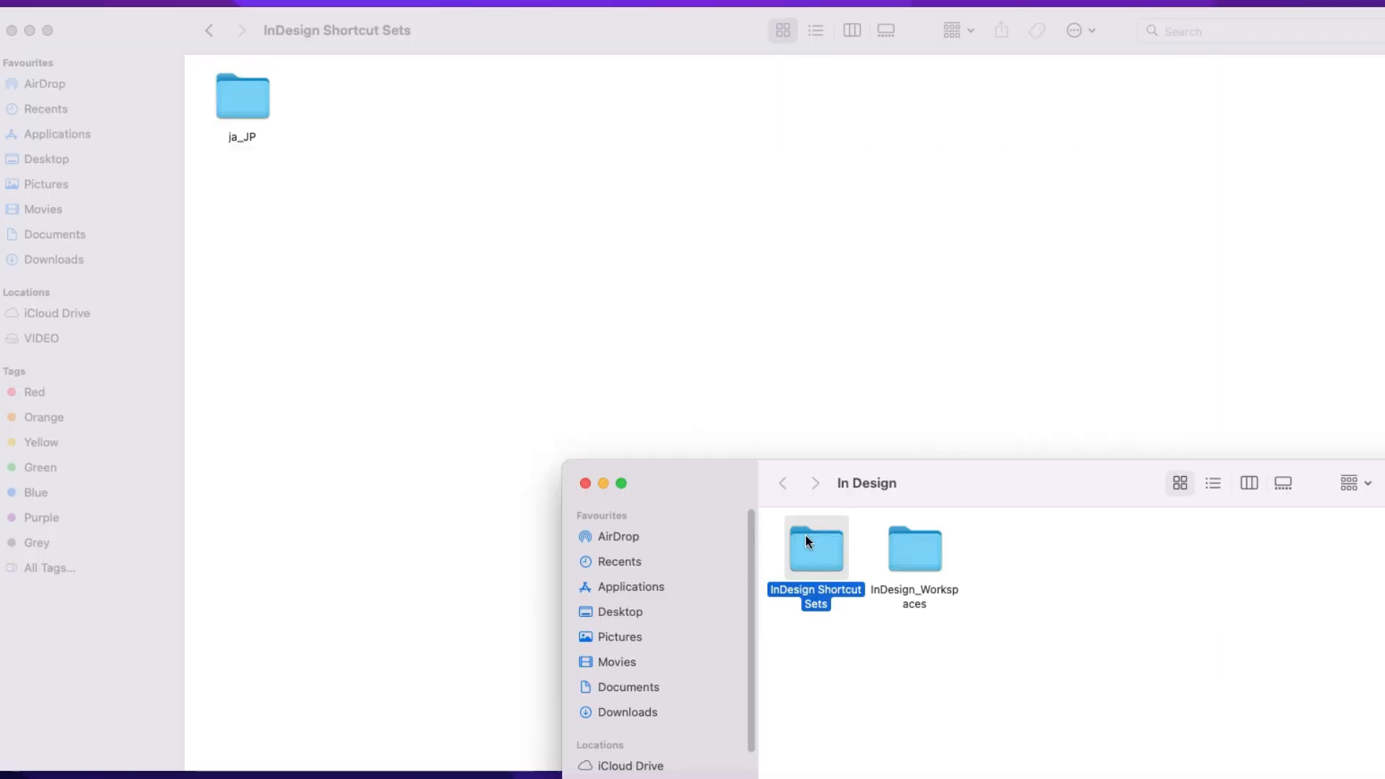
pyautogui.doubleClick(814, 547)
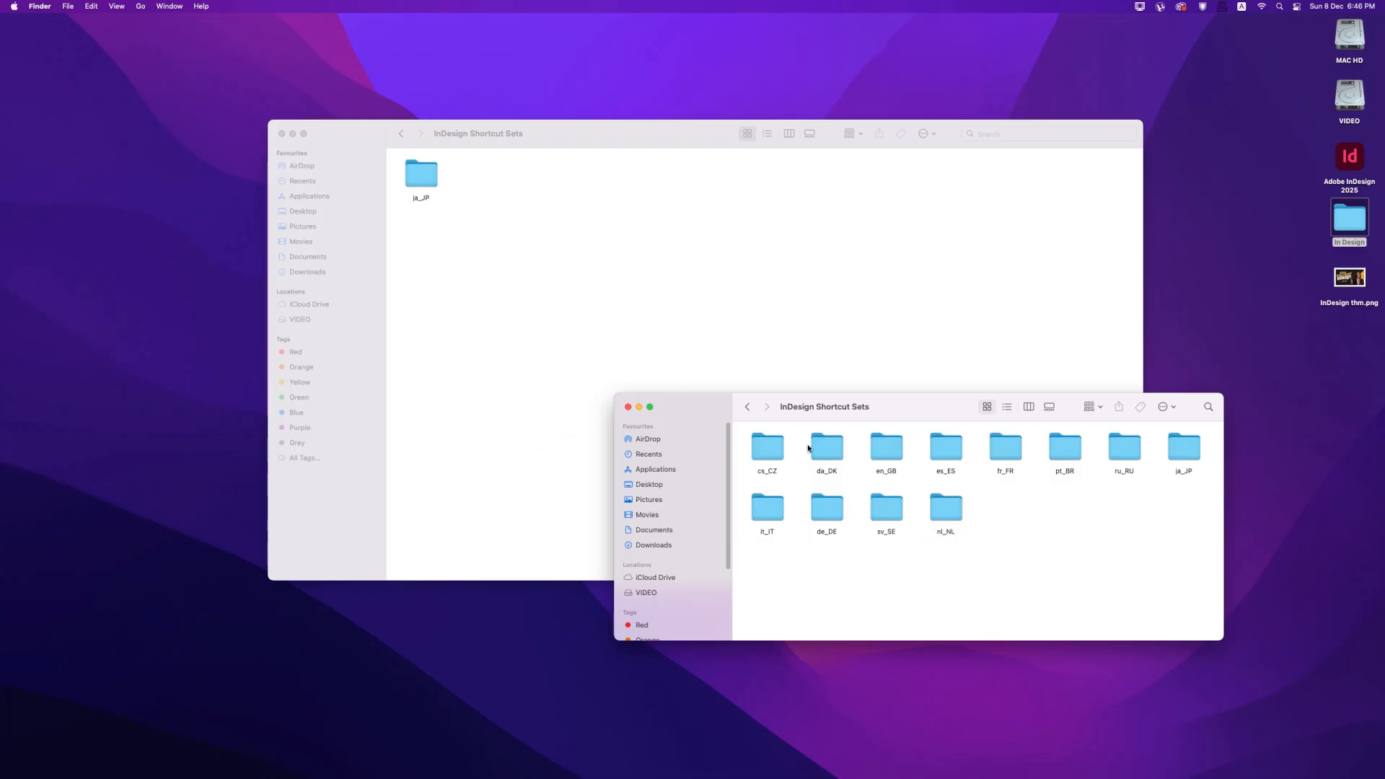
pyautogui.moveTo(885, 459)
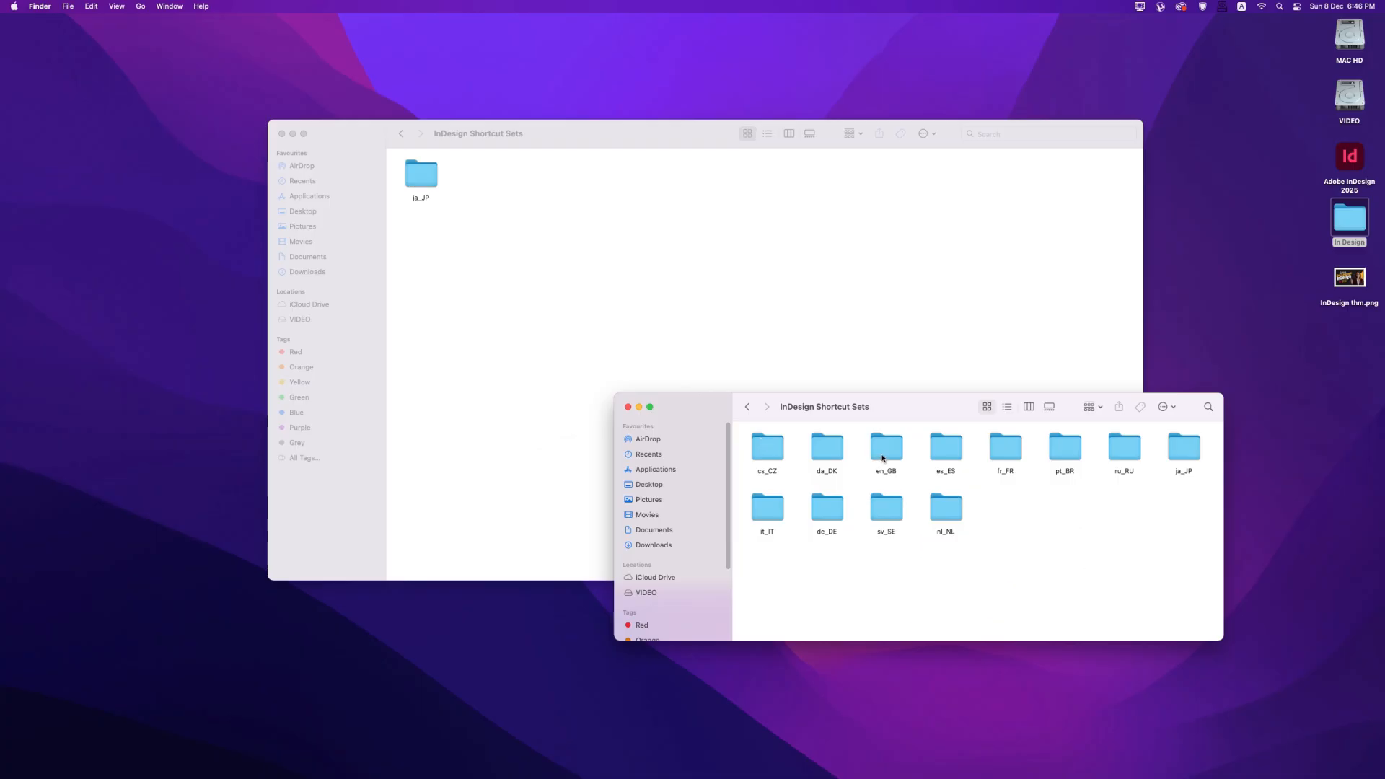
# - Paste the en_GB folder into InDesign Shortcut Sets, authorising with the administrator password
pyautogui.rightClick(886, 448)
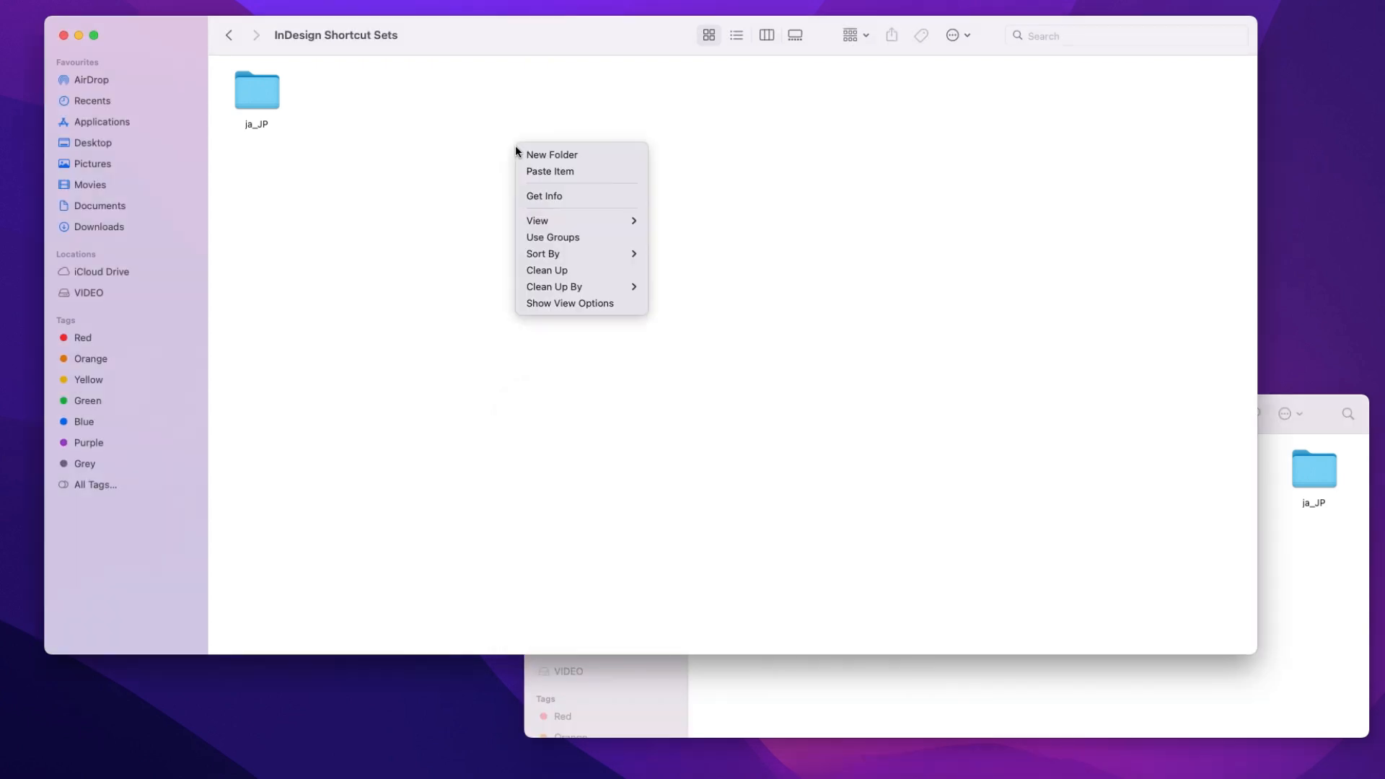
pyautogui.click(549, 170)
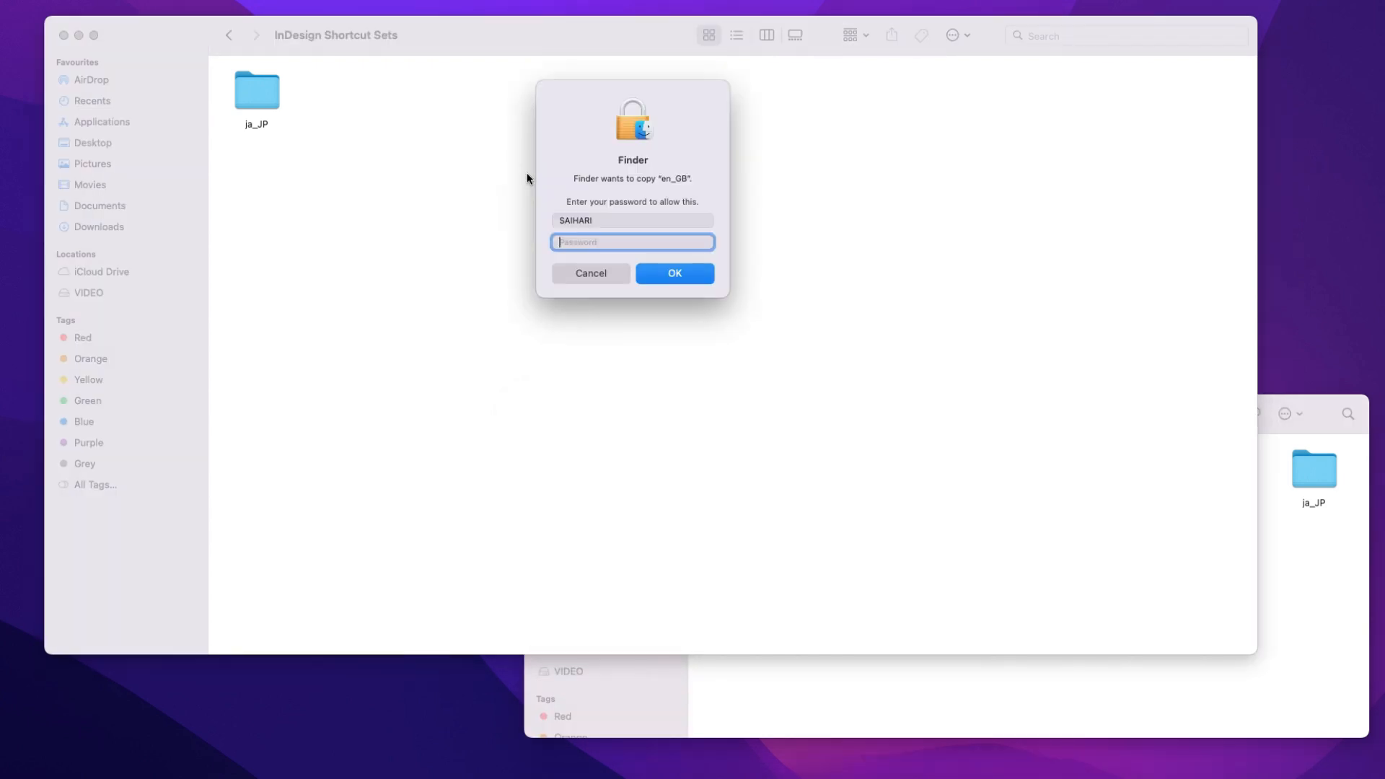
pyautogui.write('••')
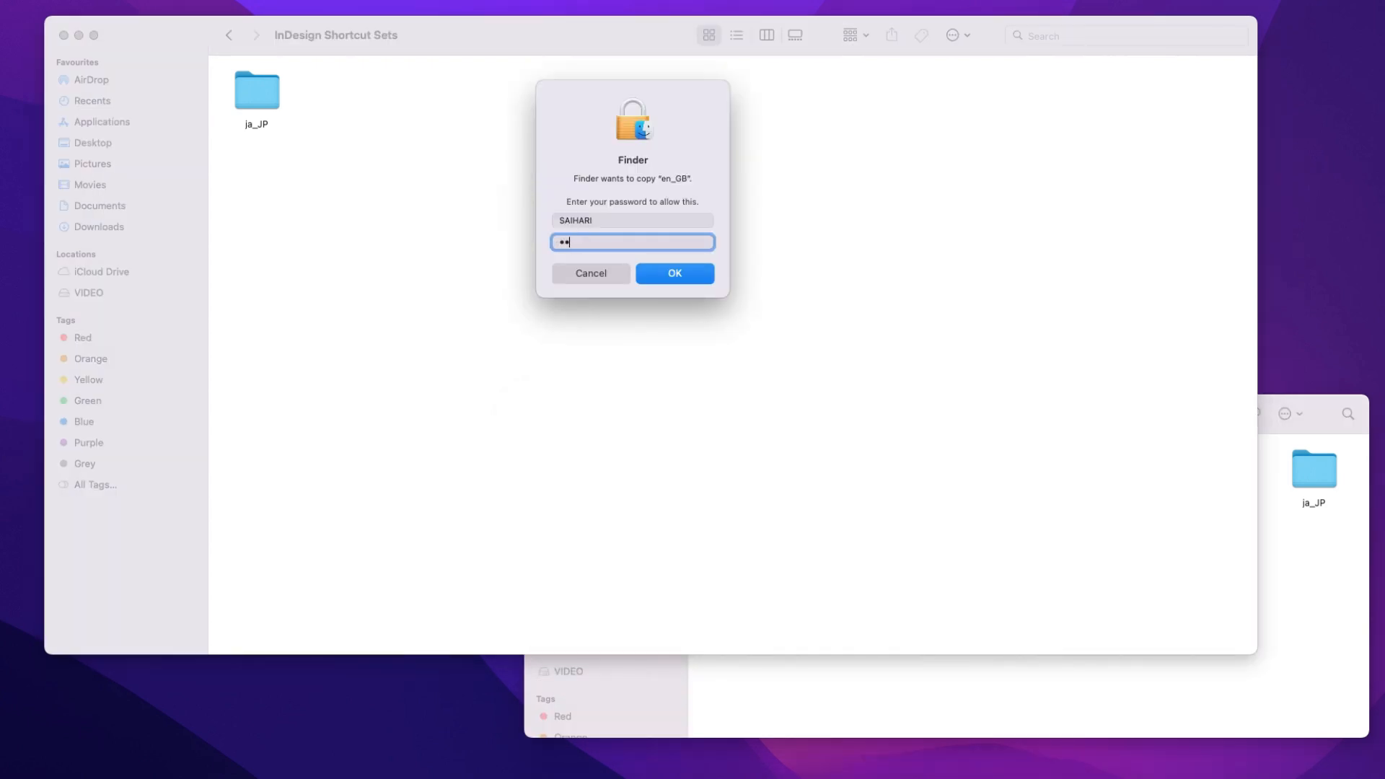
pyautogui.click(674, 272)
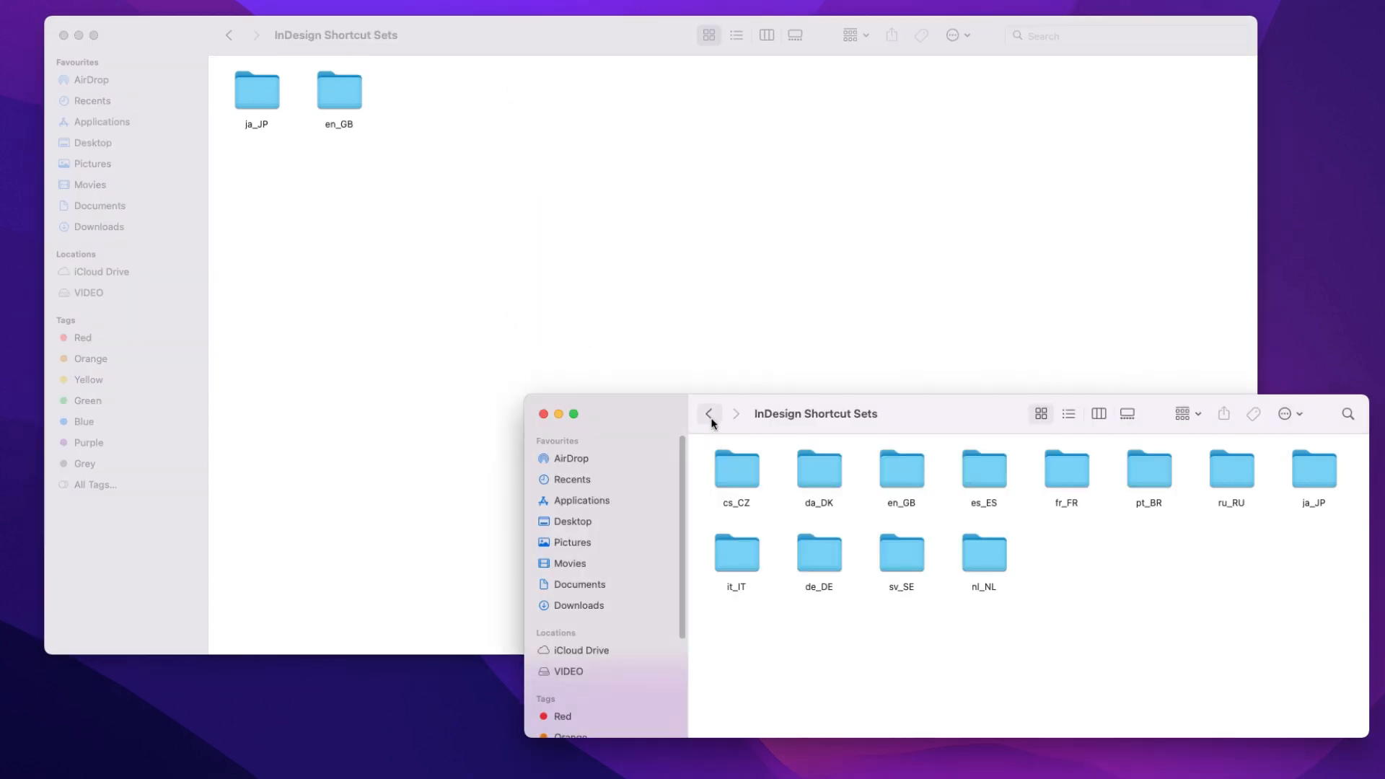
# - Copy the en_GB folder into InDesign_Workspaces, authorising with the administrator password
pyautogui.click(709, 413)
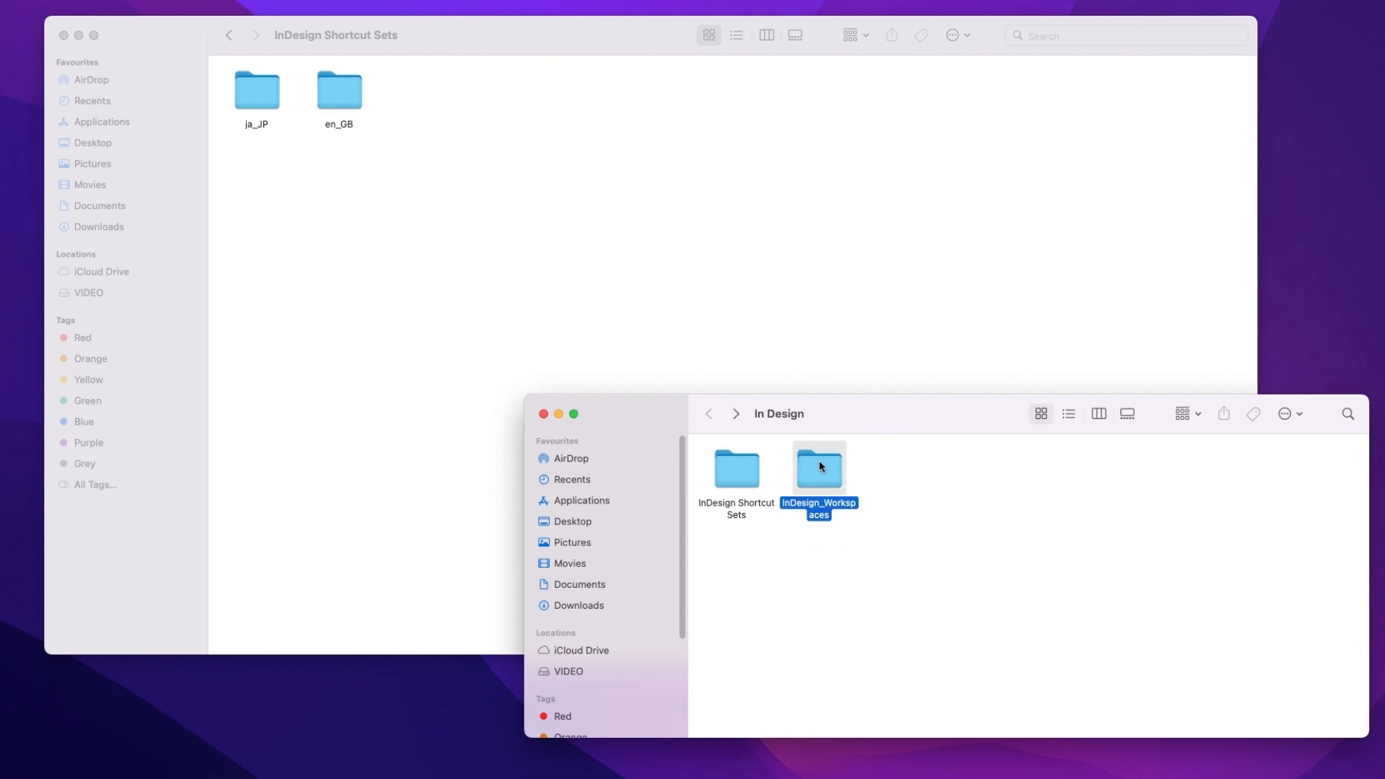
pyautogui.doubleClick(818, 468)
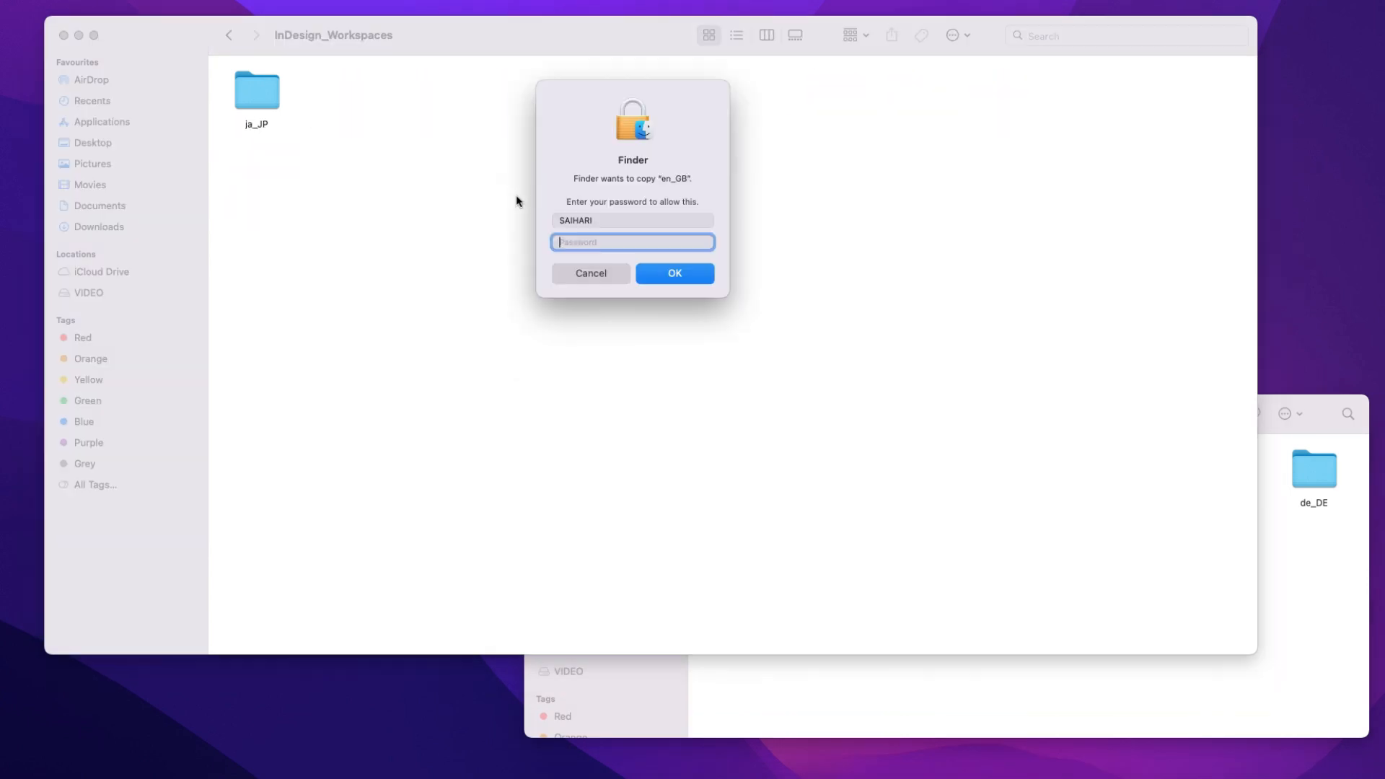
pyautogui.write('••••')
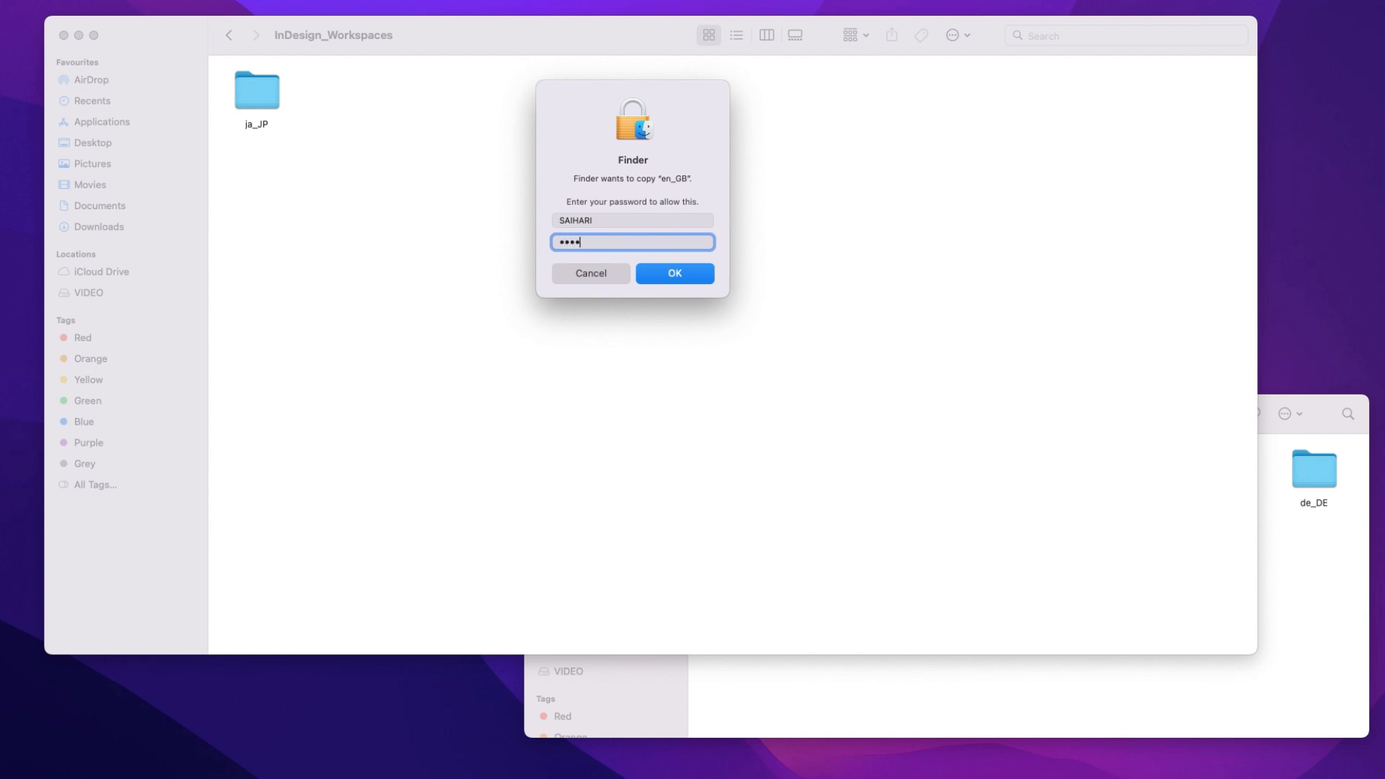
pyautogui.click(674, 272)
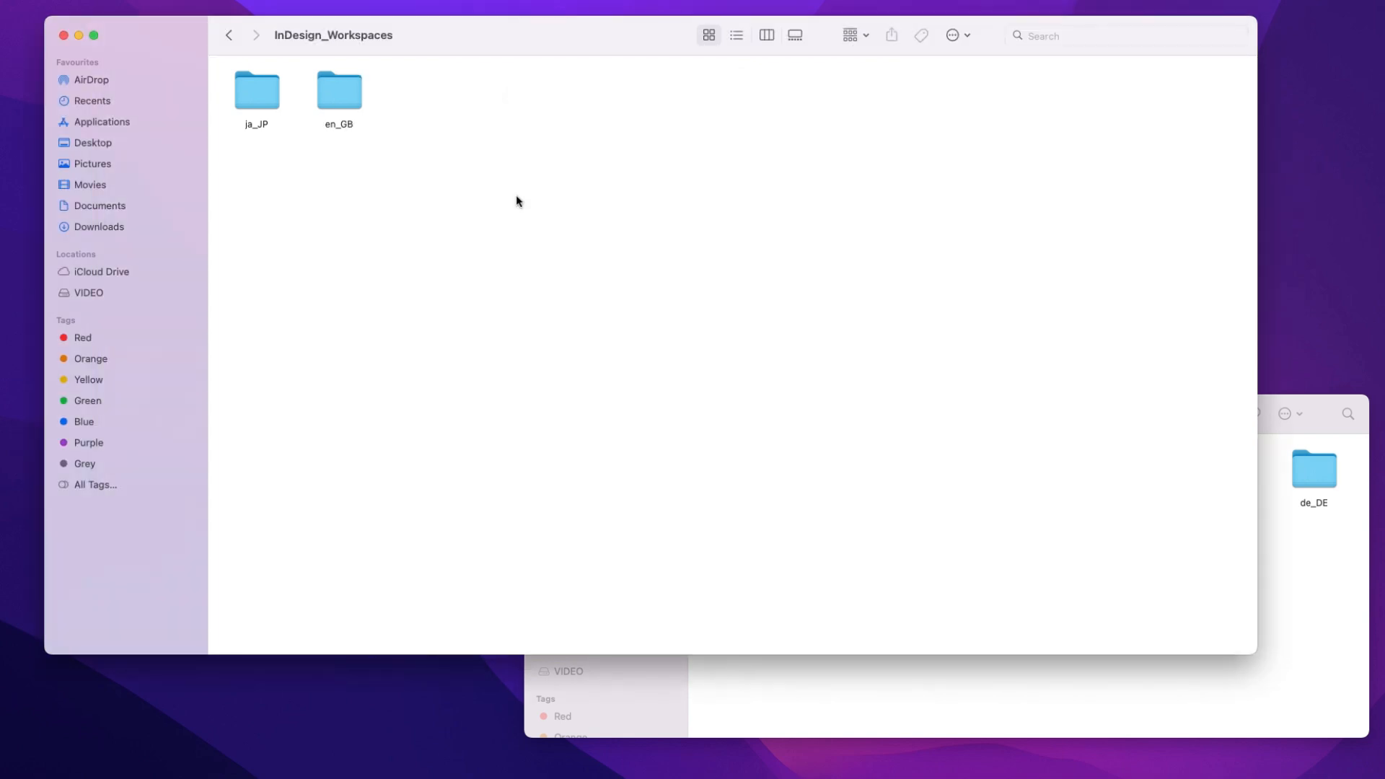
pyautogui.moveTo(220, 101)
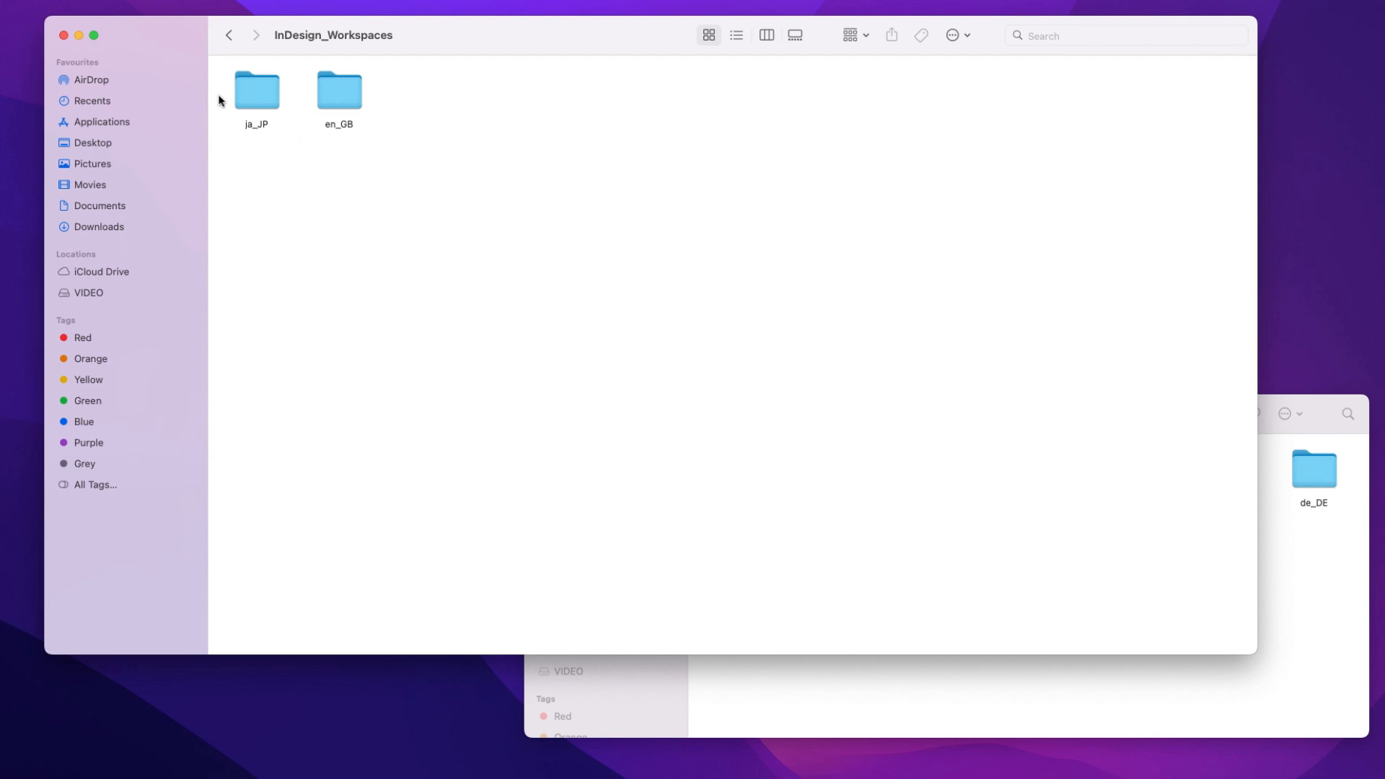
# - Move the InDesign_Workspaces ja_JP folder to the Bin and return to Presets
pyautogui.rightClick(256, 88)
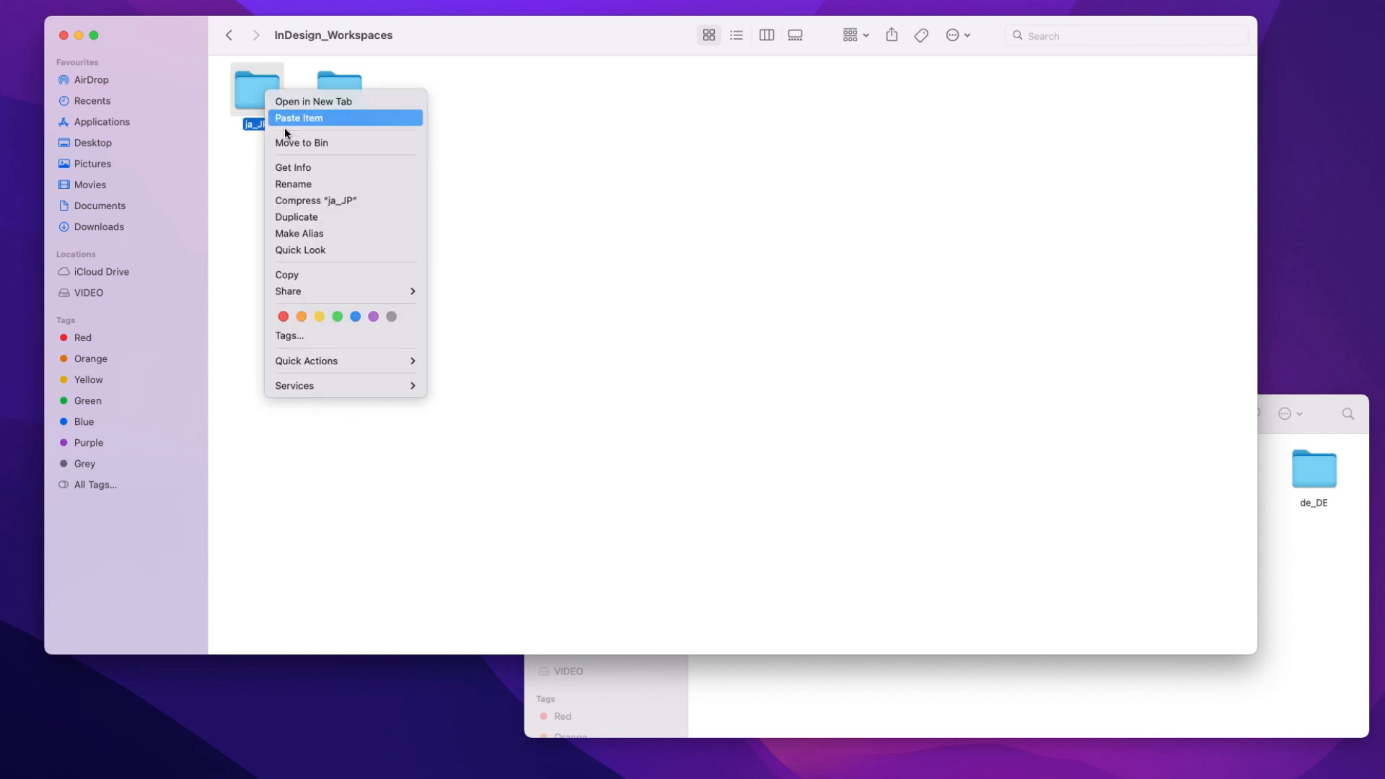
pyautogui.click(301, 142)
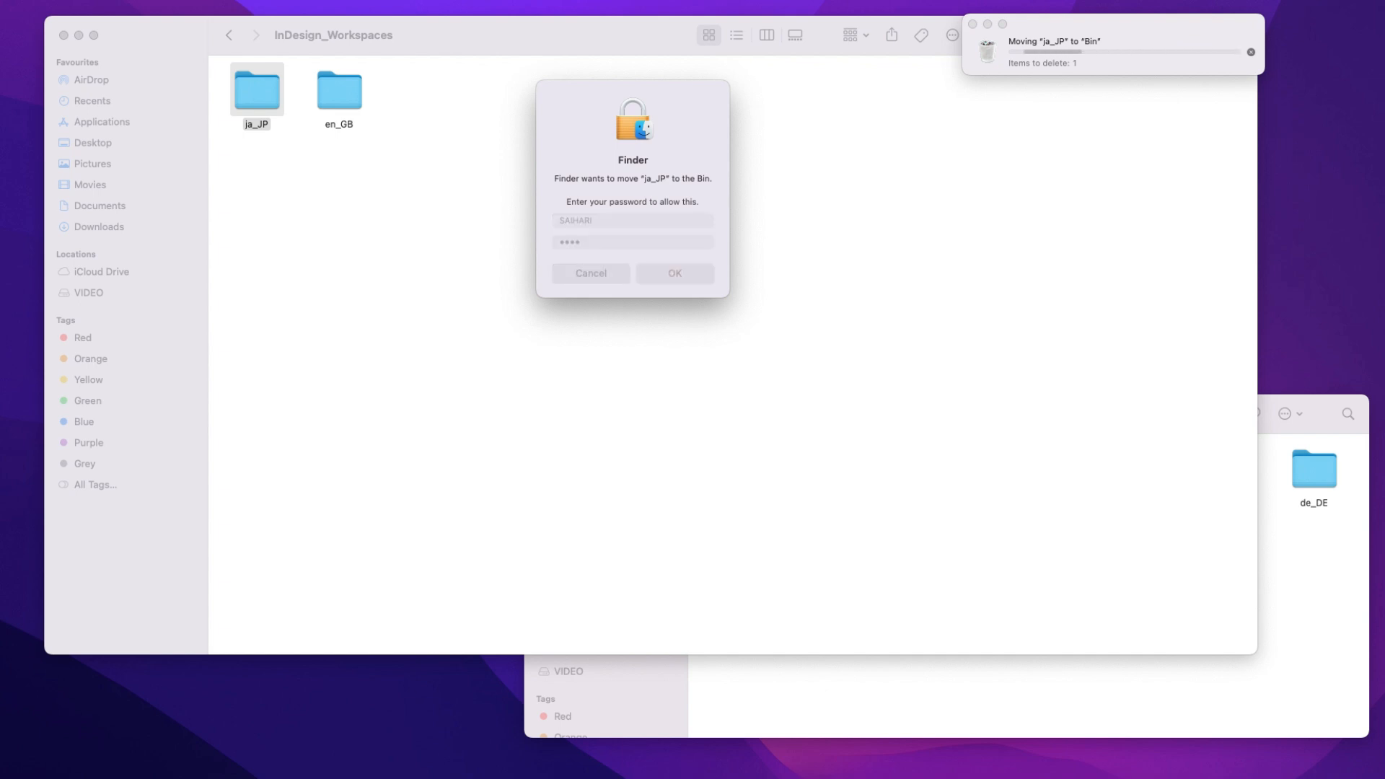
pyautogui.click(229, 36)
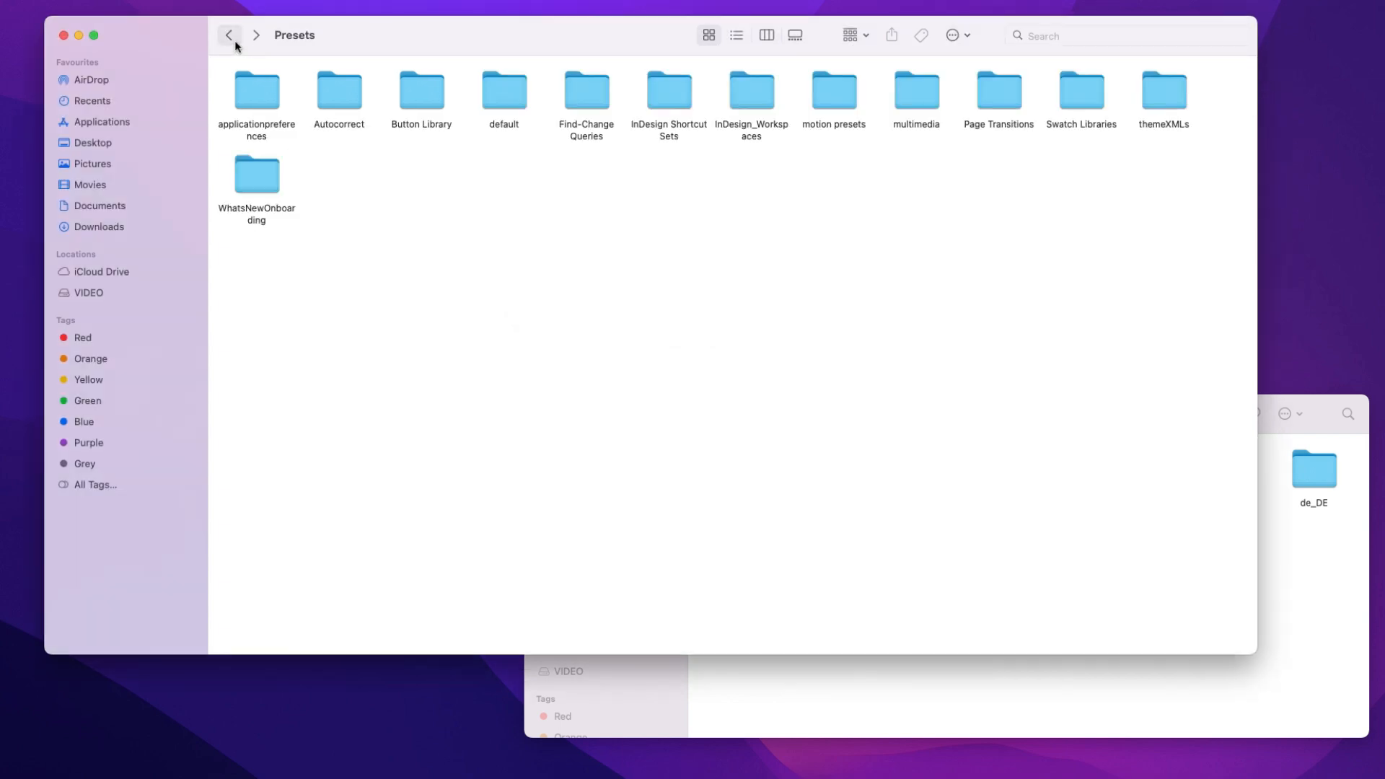
# - Delete ja_JP from InDesign Shortcut Sets and relaunch InDesign from Applications
pyautogui.doubleClick(669, 91)
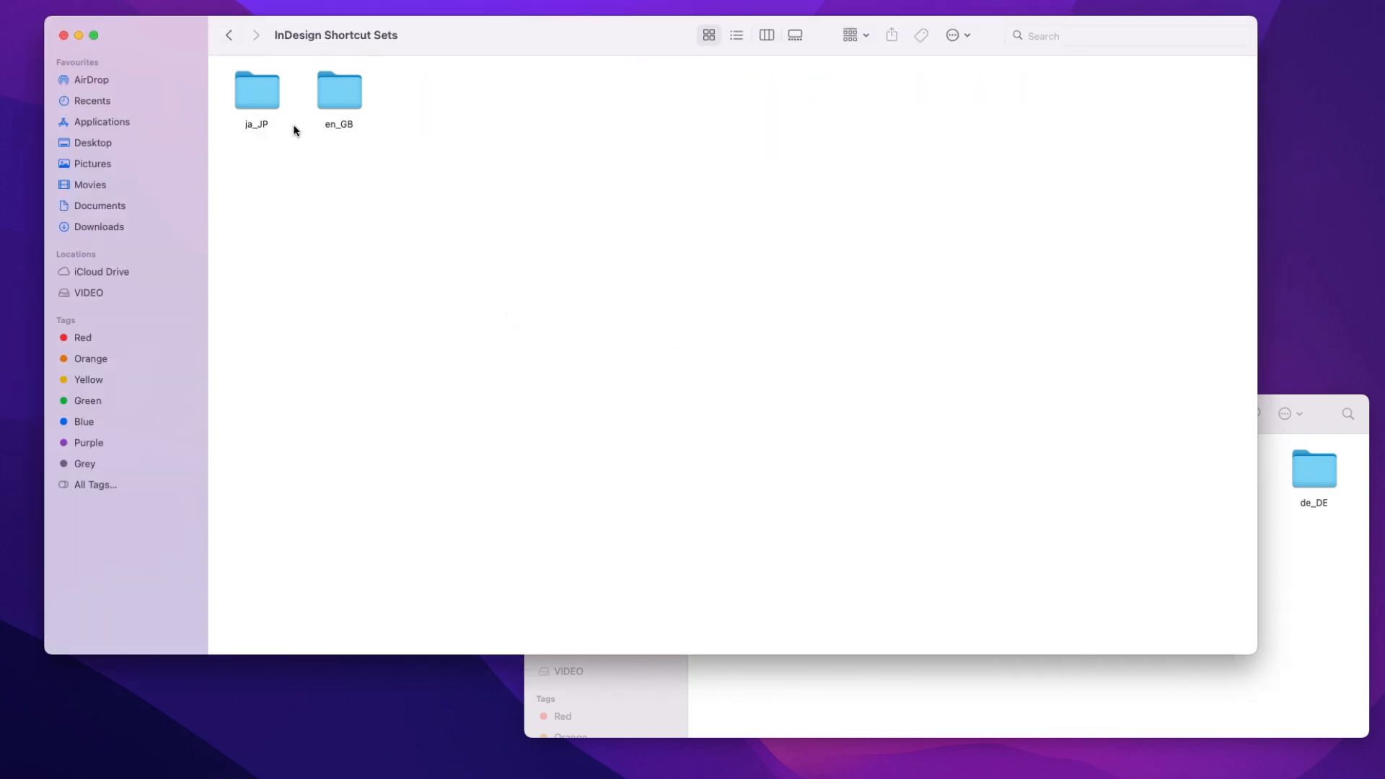
pyautogui.rightClick(256, 88)
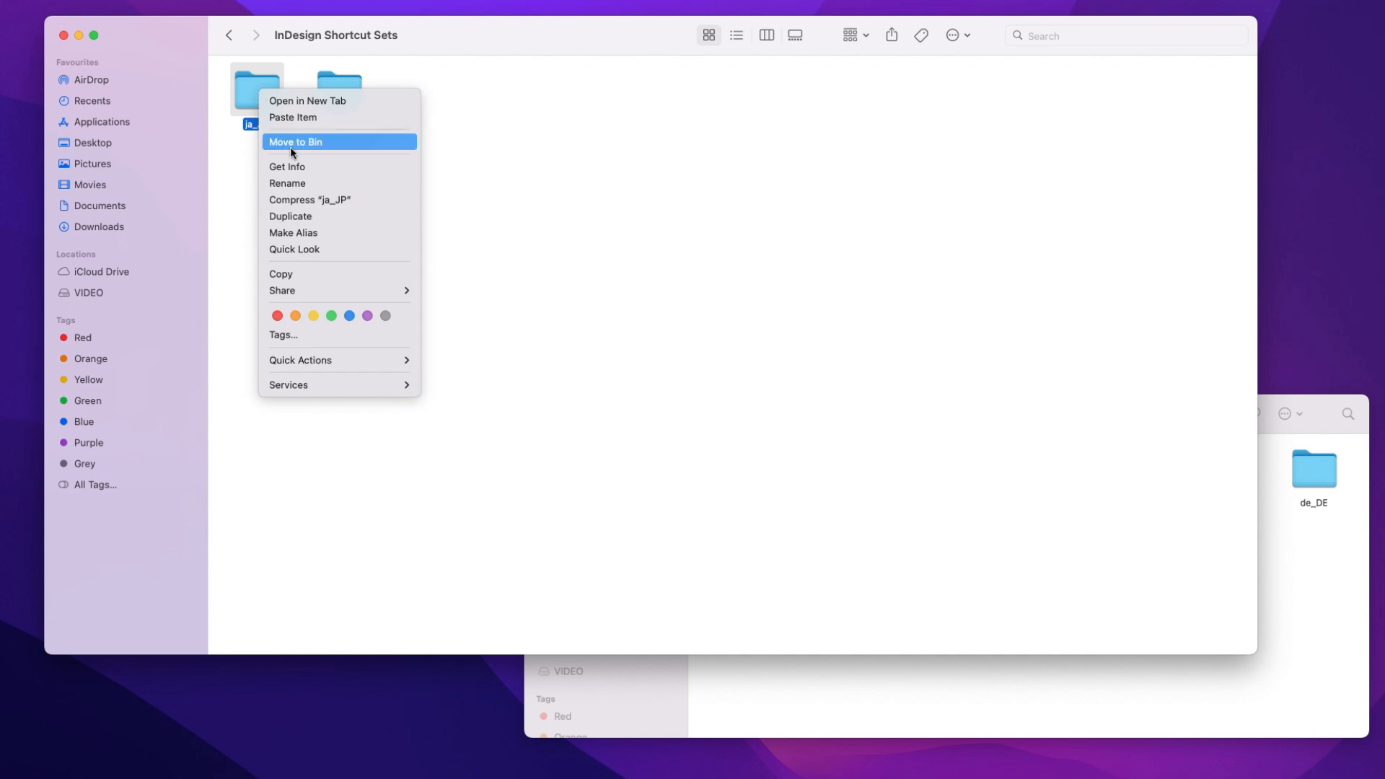
pyautogui.click(296, 142)
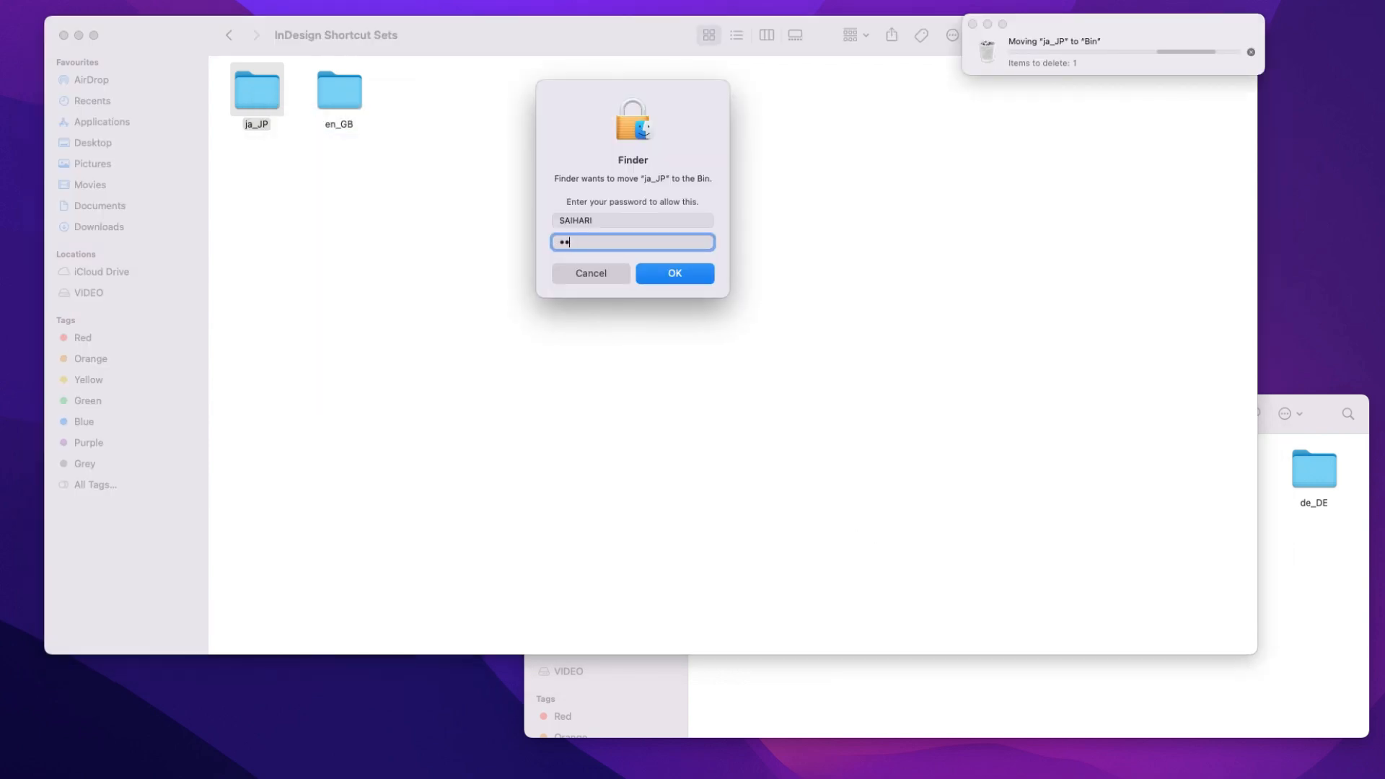
pyautogui.click(674, 272)
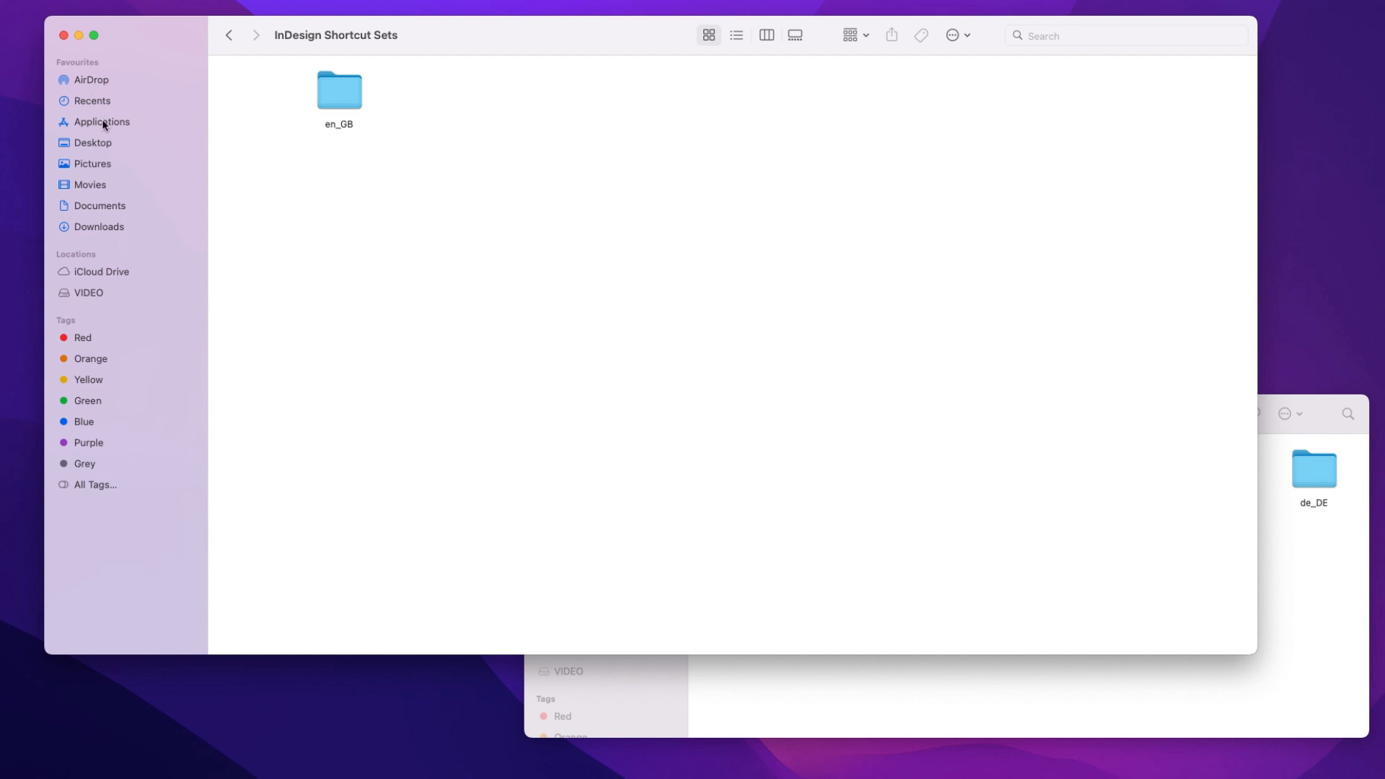
pyautogui.click(99, 122)
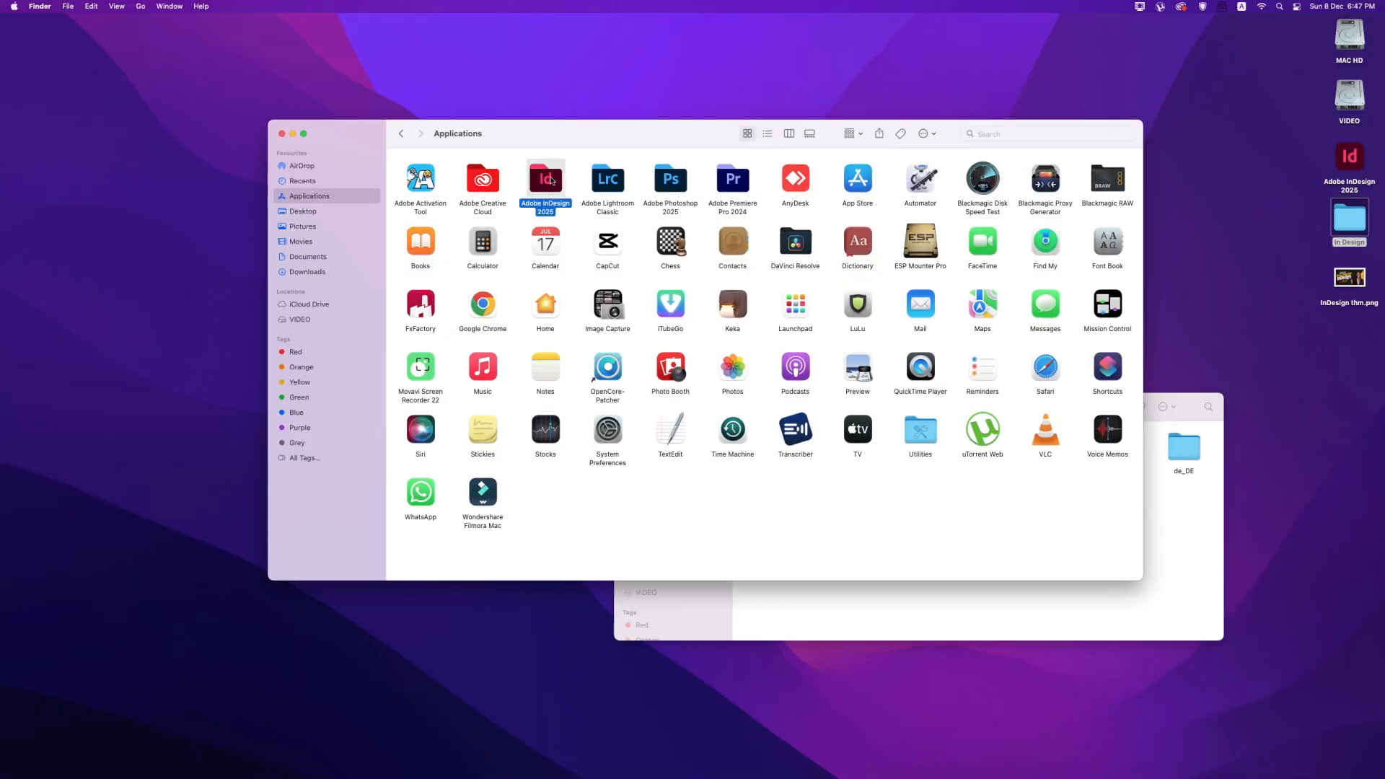
pyautogui.doubleClick(545, 179)
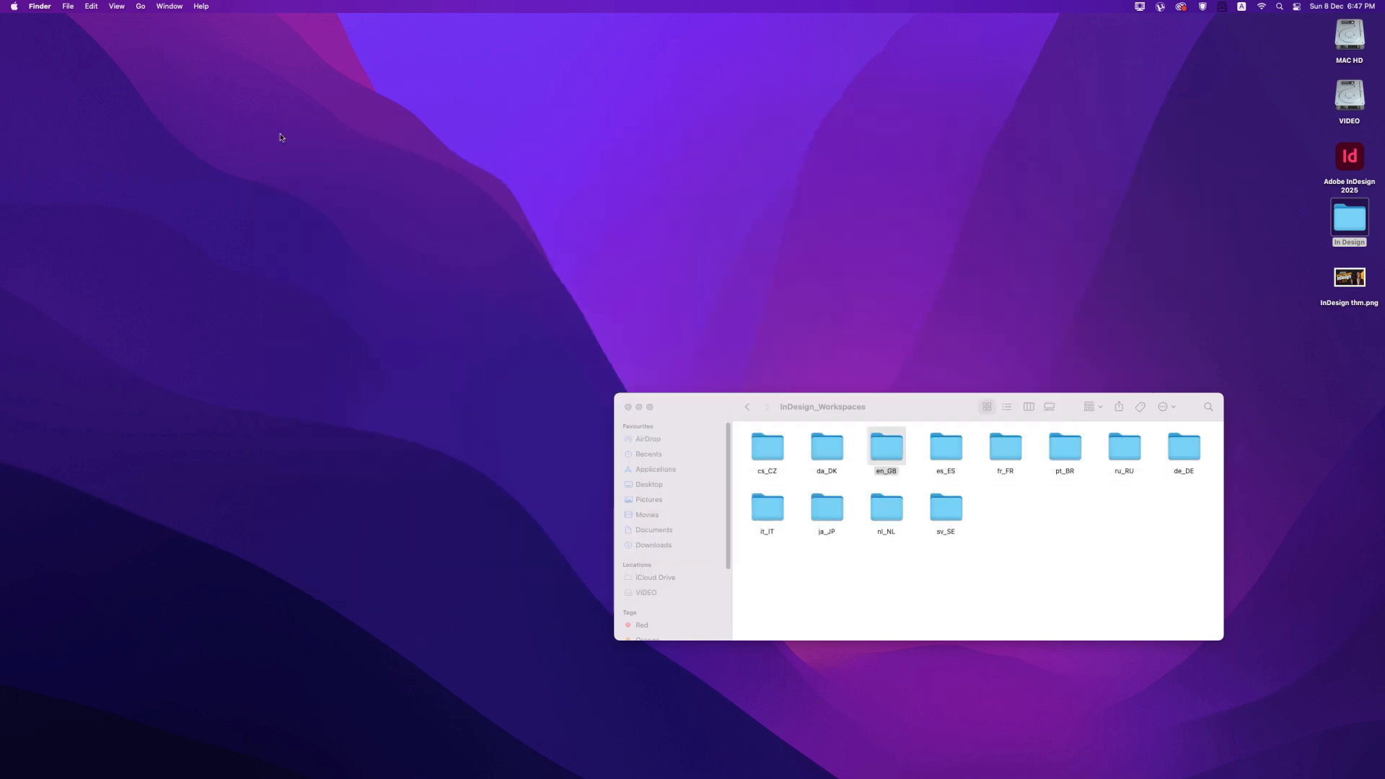
# - Confirm InDesign 2025's relaunched welcome screen and menus now appear in English
pyautogui.doubleClick(1347, 217)
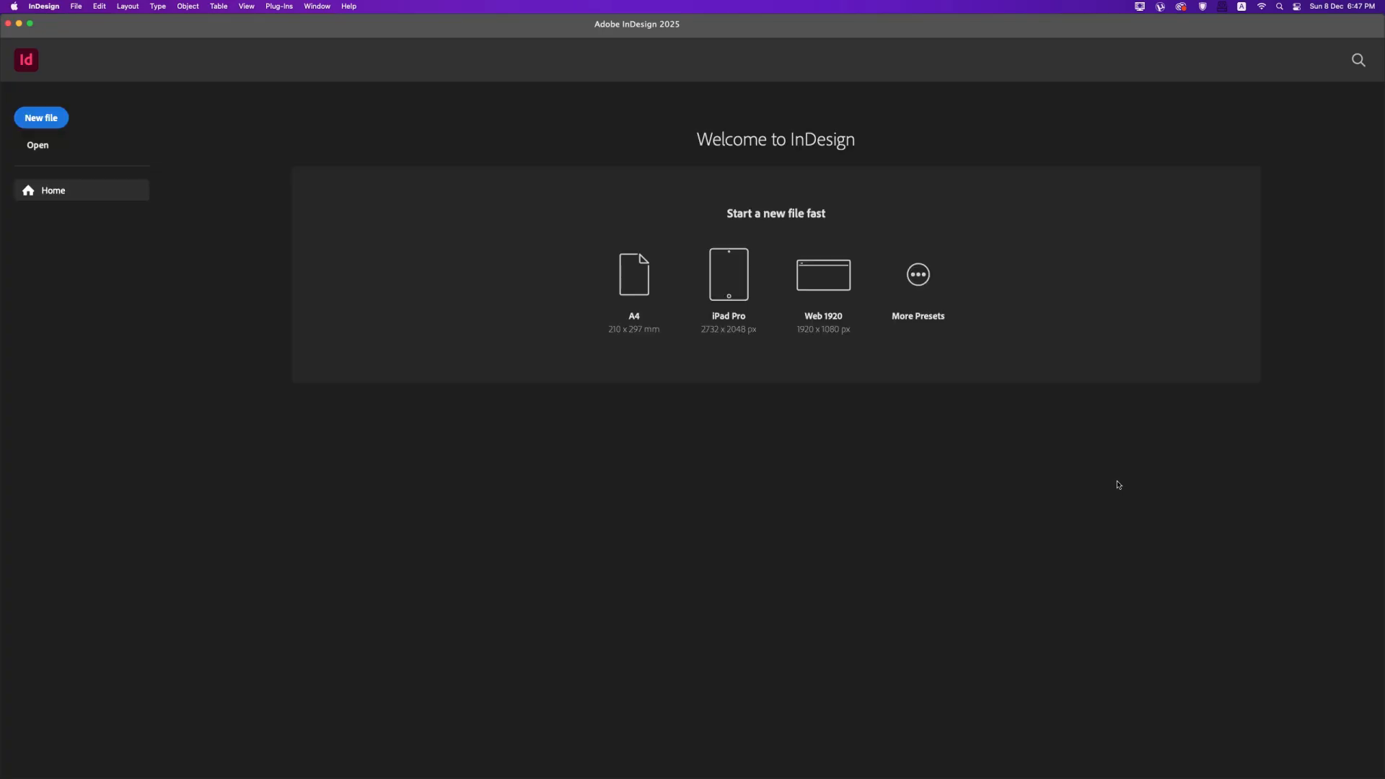